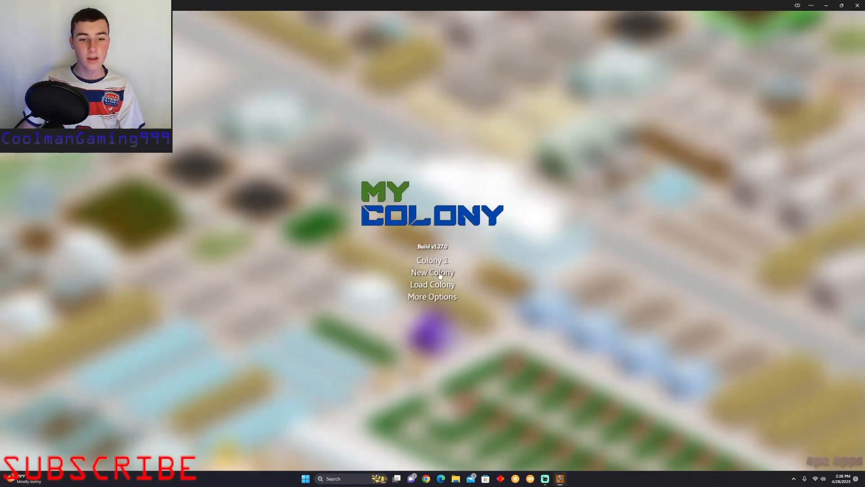
- Back out of New Game, load the saved Colony 1 and dismiss the Atmosphere Condenser overview
left_click(432, 272)
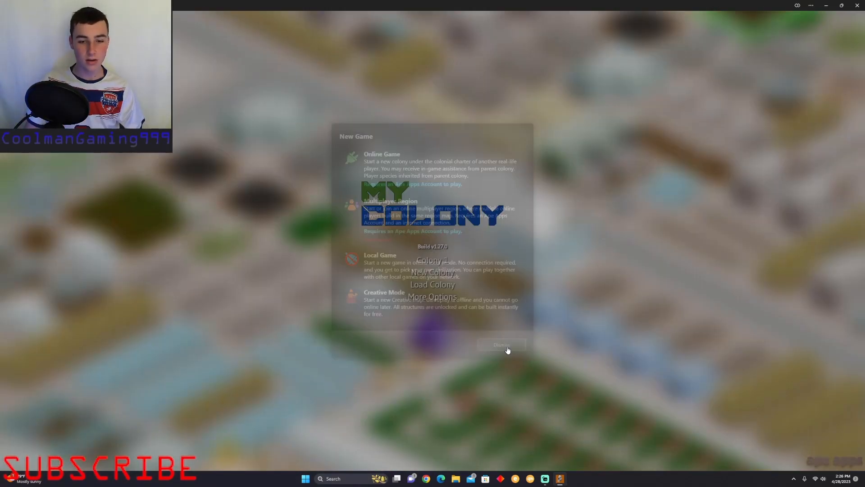
left_click(501, 344)
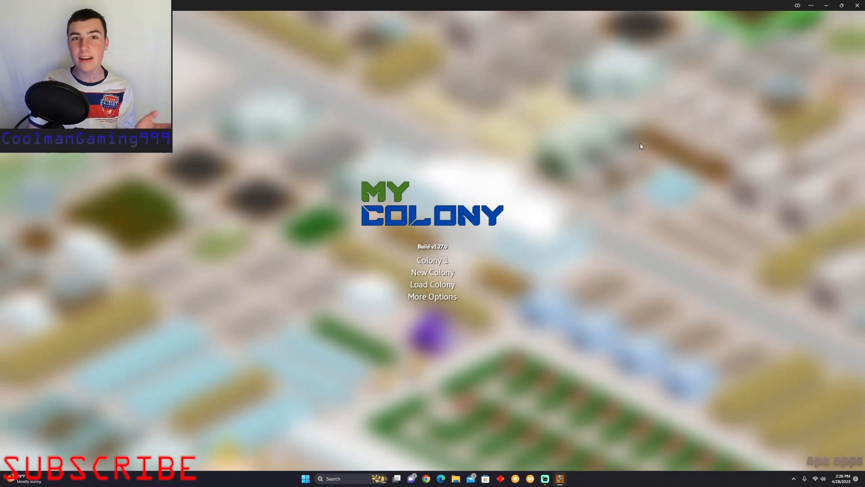
mouse_move(636, 177)
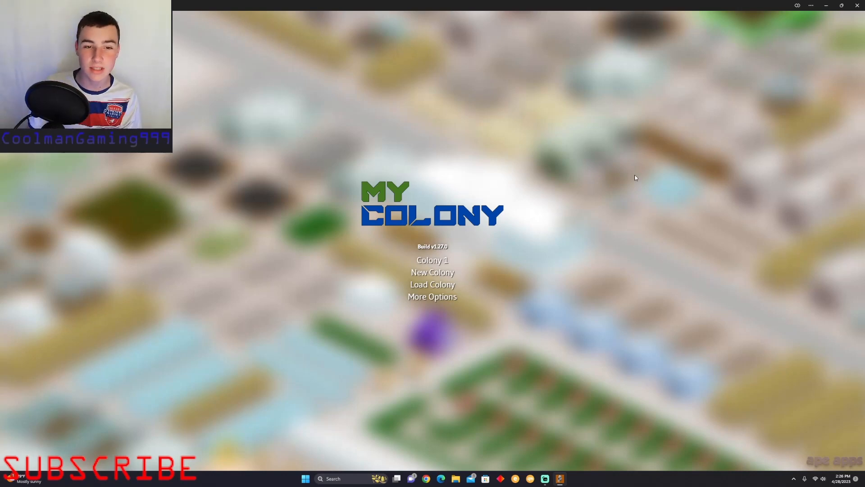
mouse_move(417, 215)
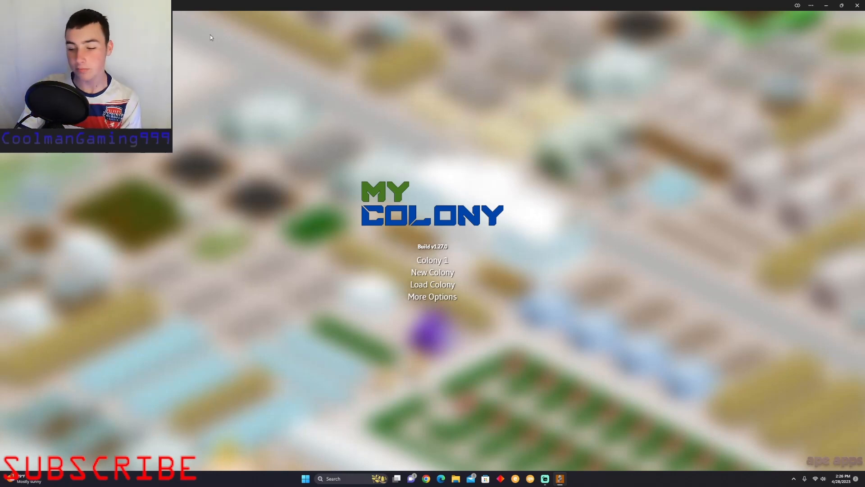
mouse_move(395, 141)
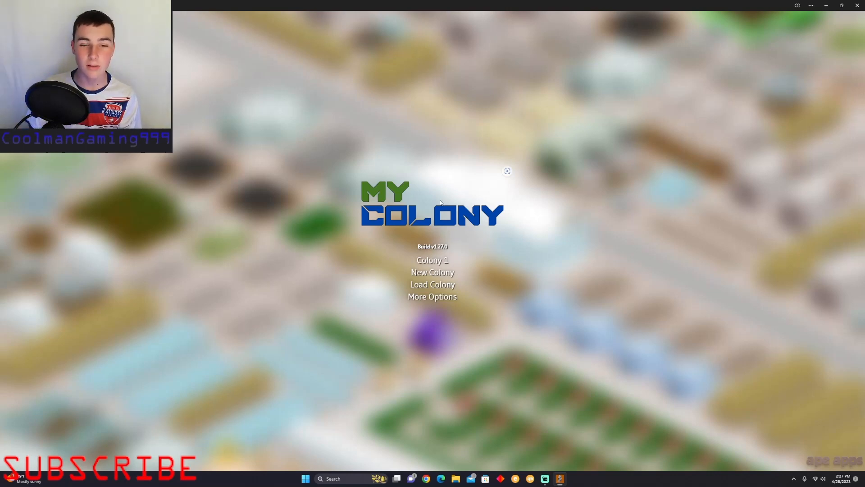
mouse_move(522, 113)
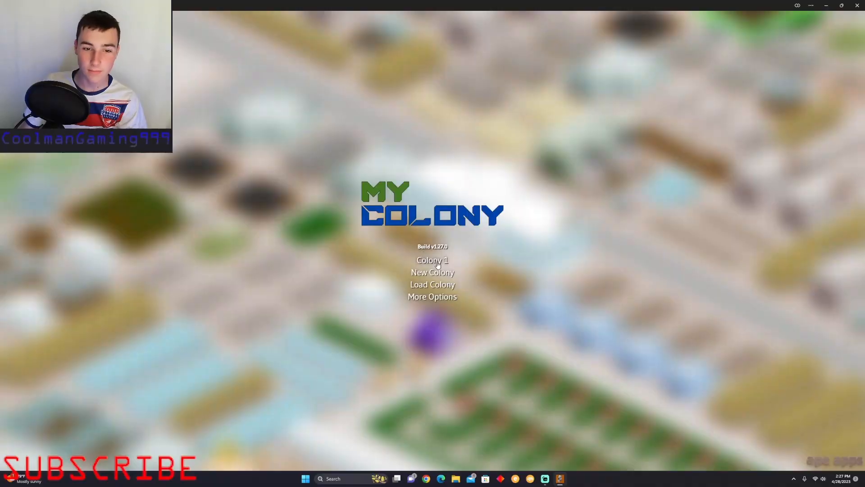
mouse_move(454, 340)
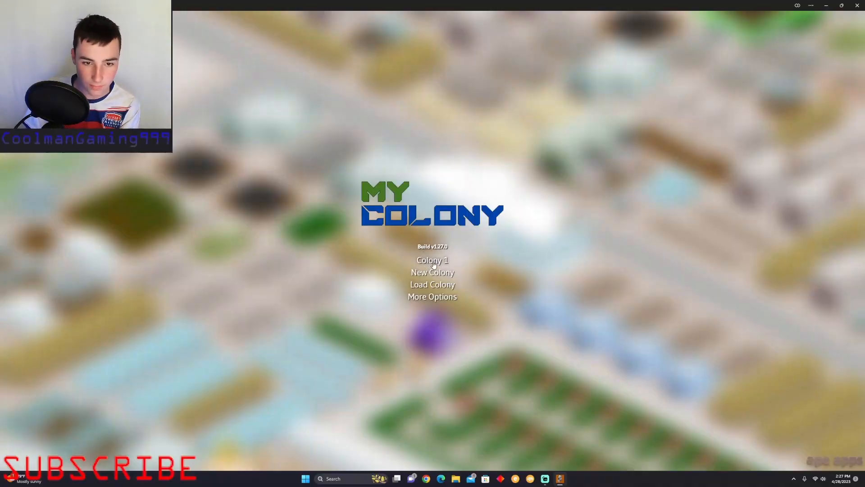
left_click(432, 260)
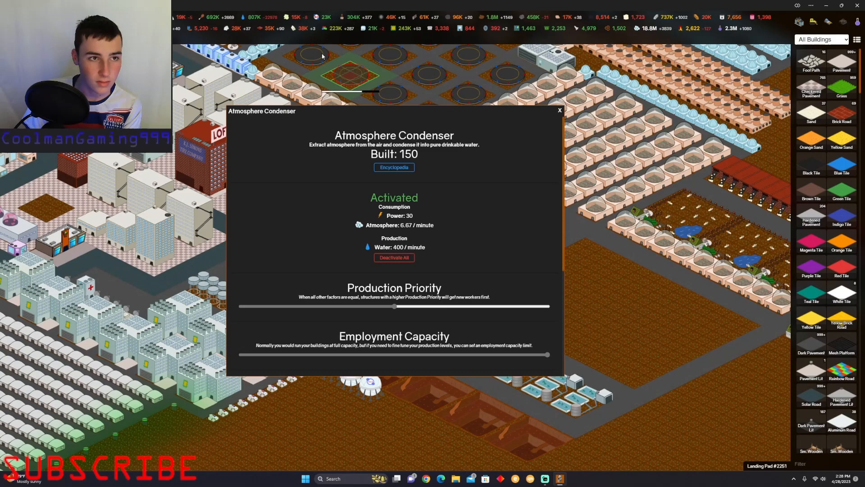
left_click(559, 110)
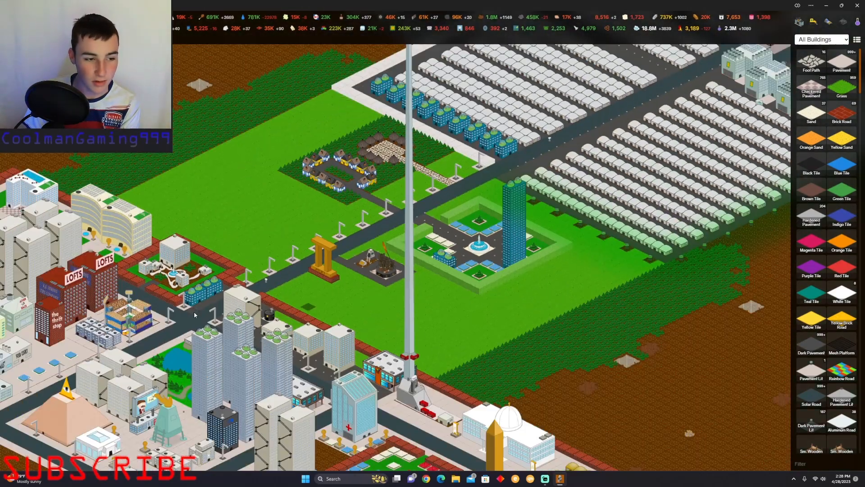
mouse_move(525, 330)
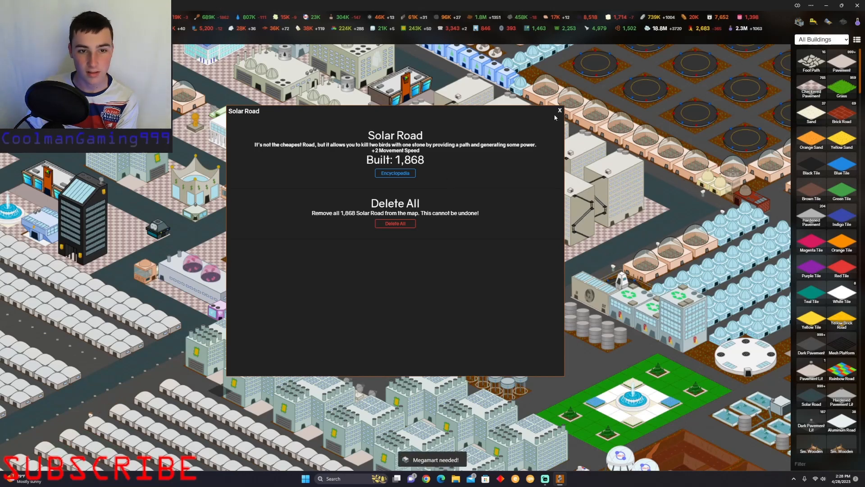
- Close the Solar Road and Dark Pavement overview windows
left_click(559, 111)
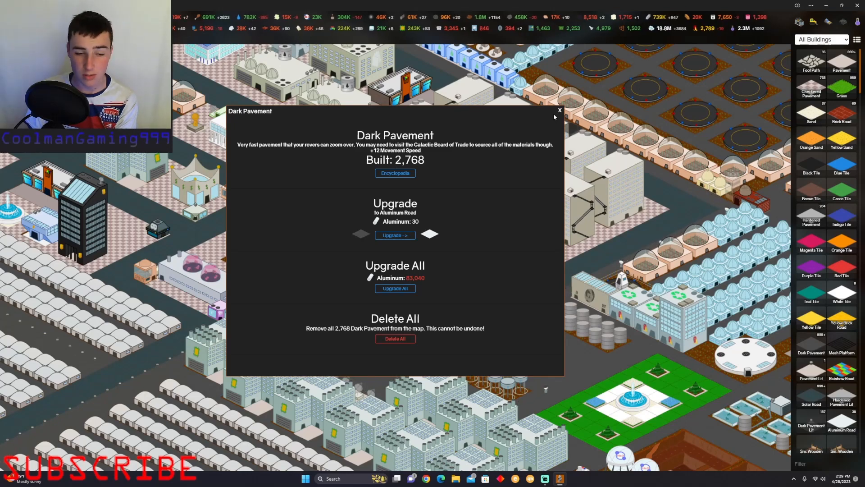
left_click(559, 111)
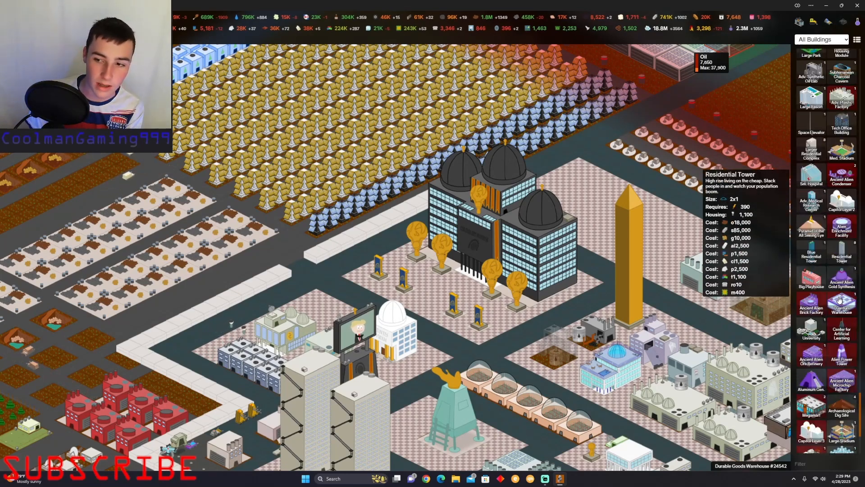
- Survey the map and place a Large Resort next to the apartment towers by the Lofts
scroll("down", 3)
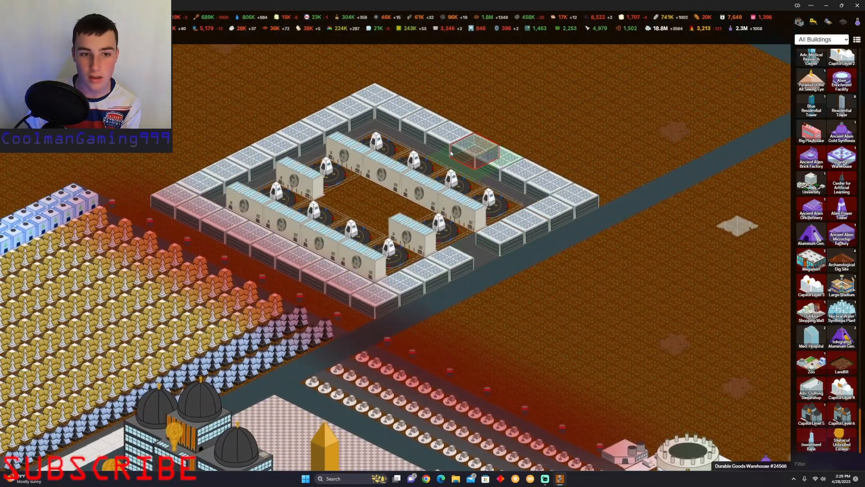
mouse_move(505, 252)
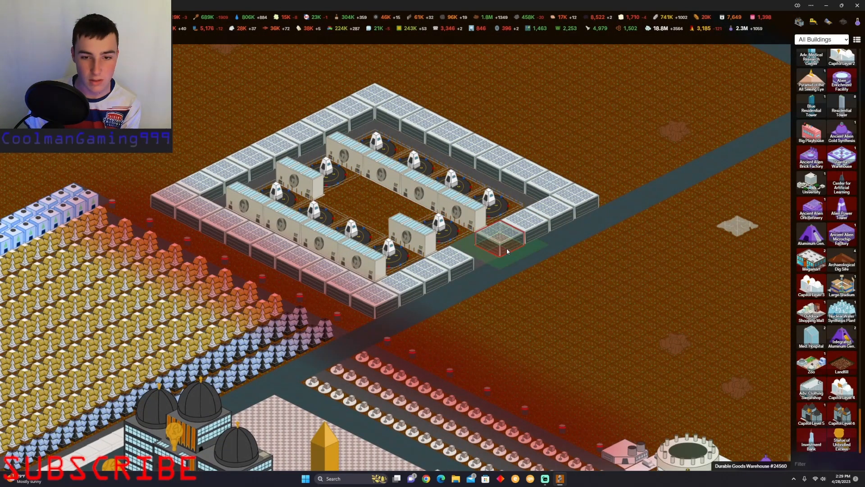
left_click(499, 243)
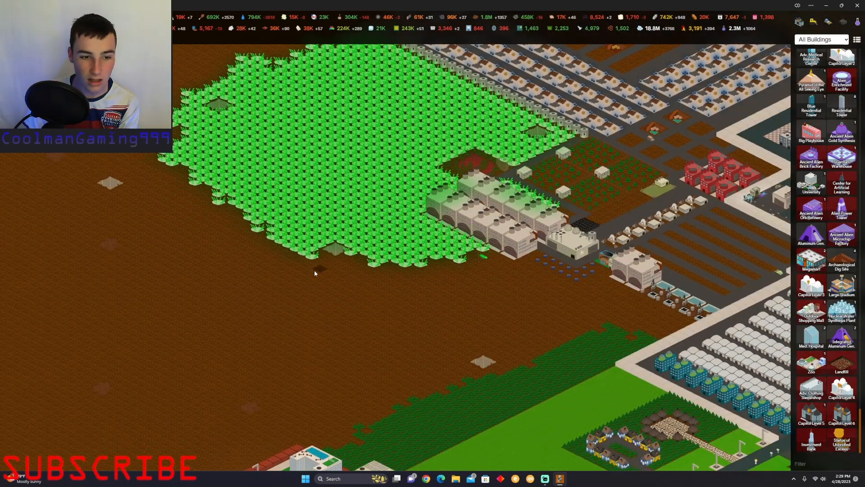
left_click(317, 271)
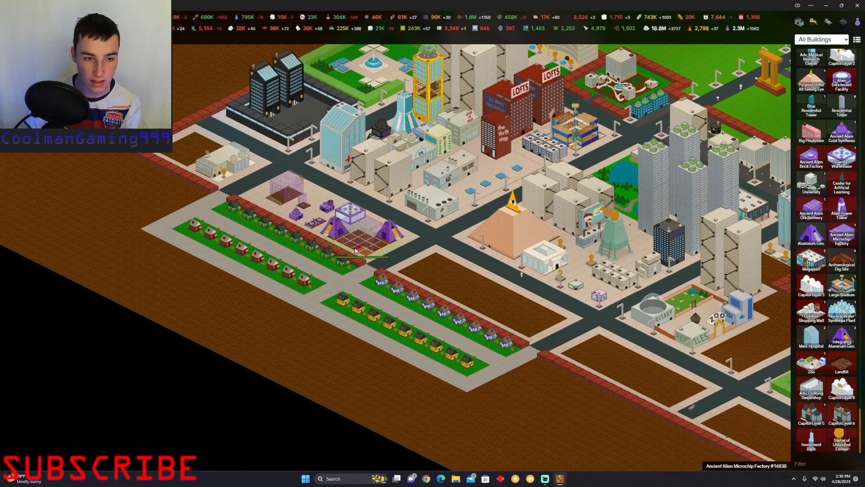
left_click(301, 193)
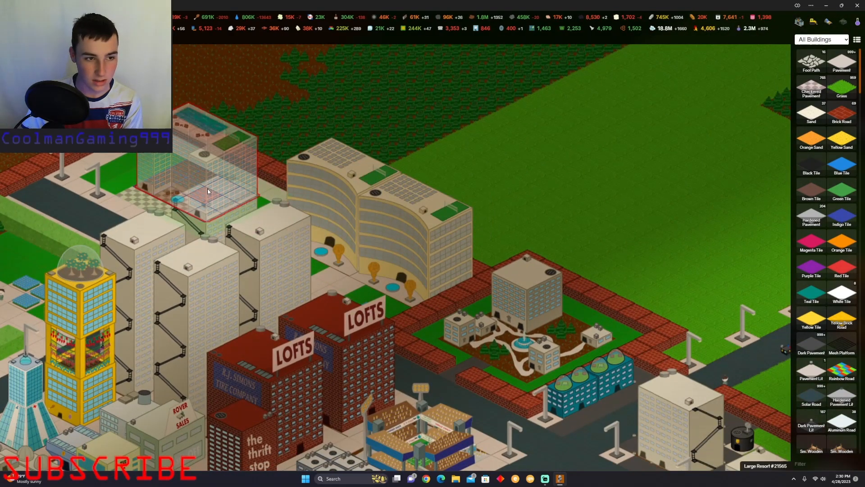
left_click(207, 190)
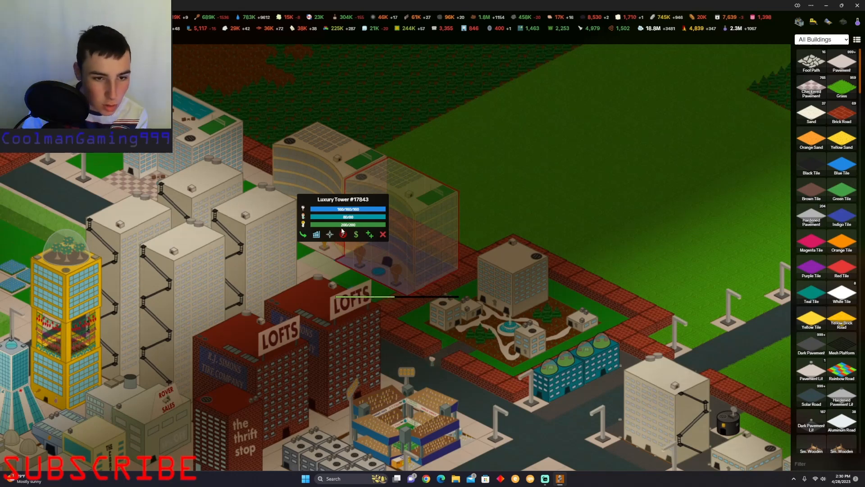
left_click(343, 234)
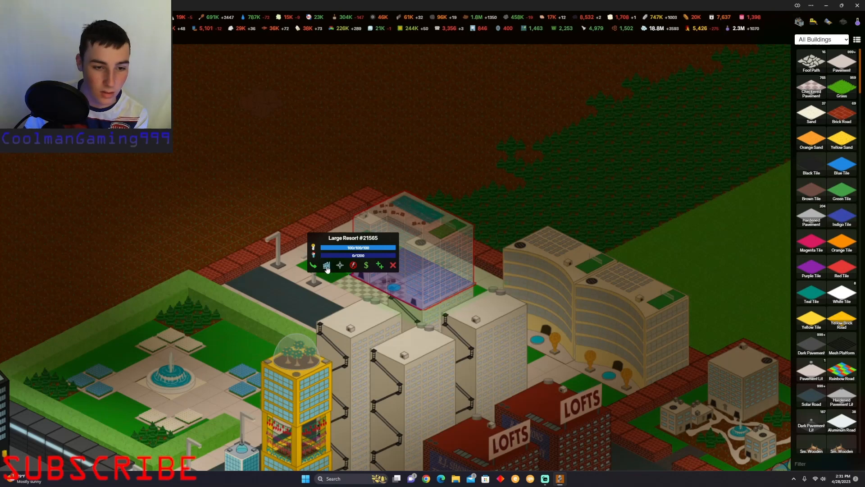
left_click(326, 265)
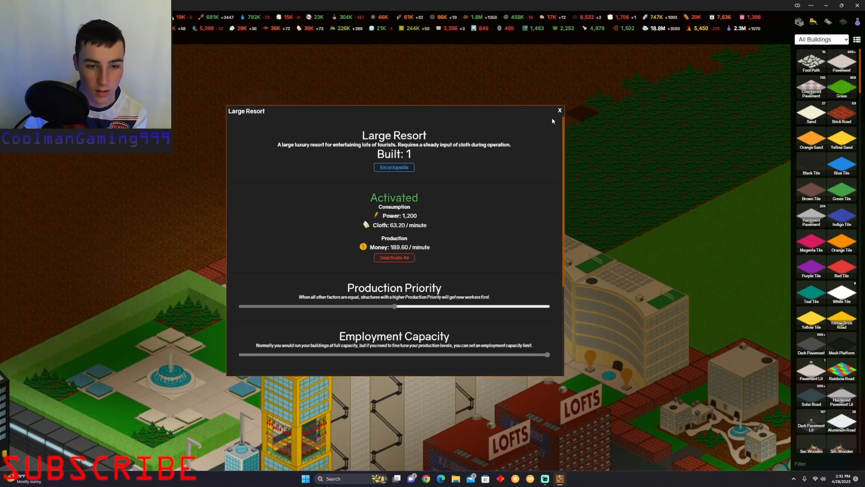
left_click(559, 110)
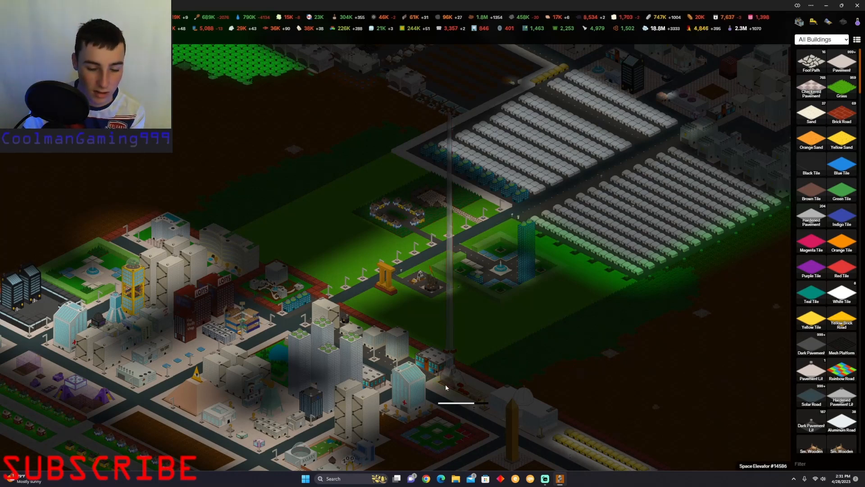
mouse_move(594, 387)
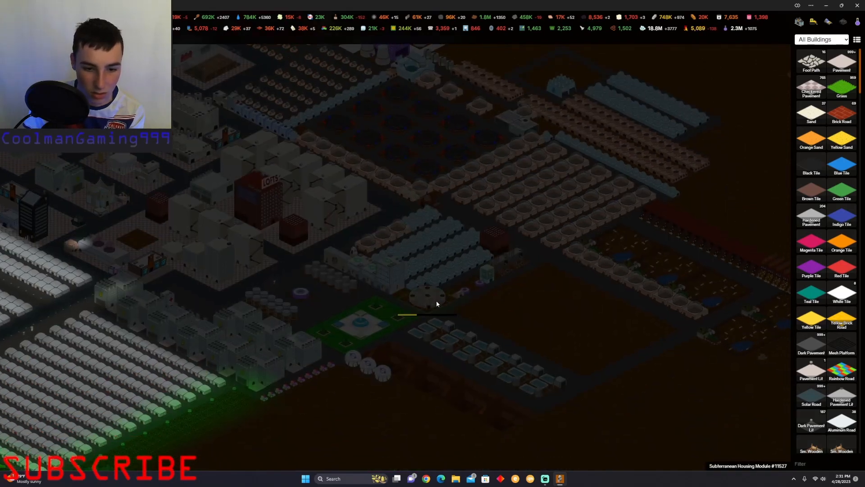
left_click(433, 301)
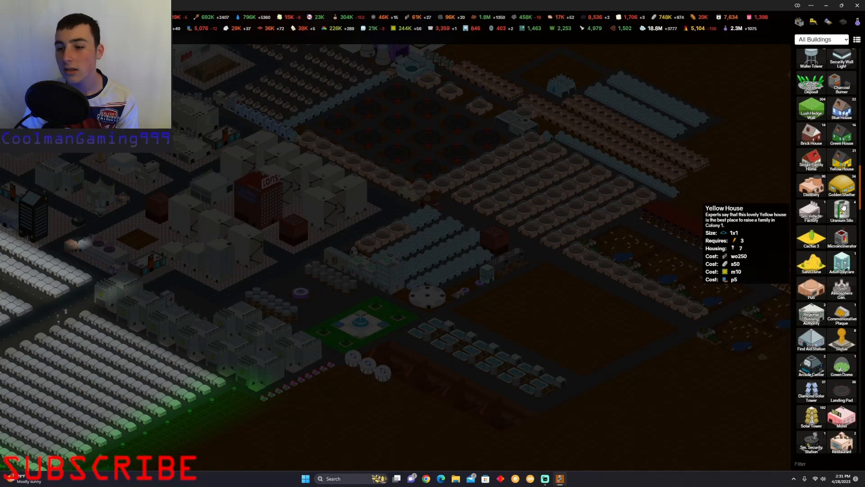
scroll("down", 3)
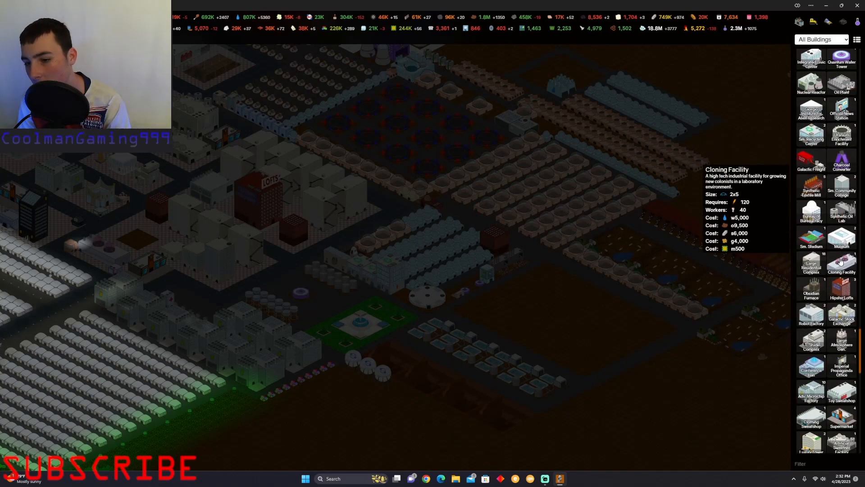
scroll("down", 3)
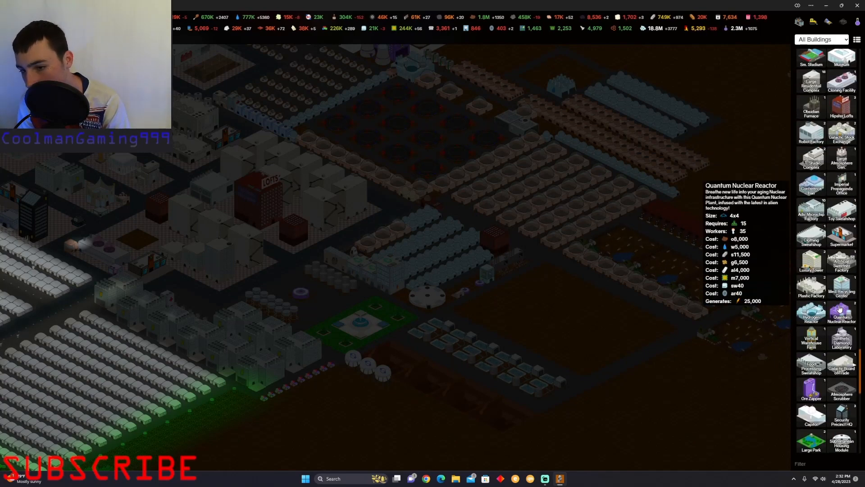
scroll("down", 3)
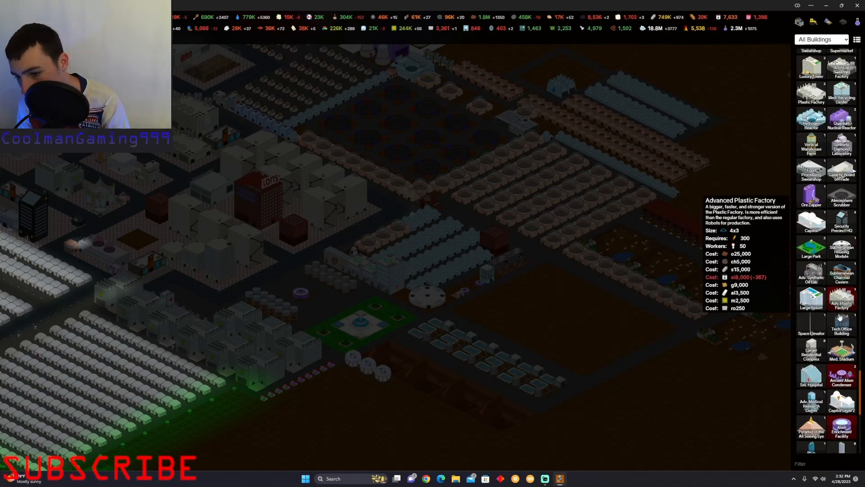
scroll("down", 3)
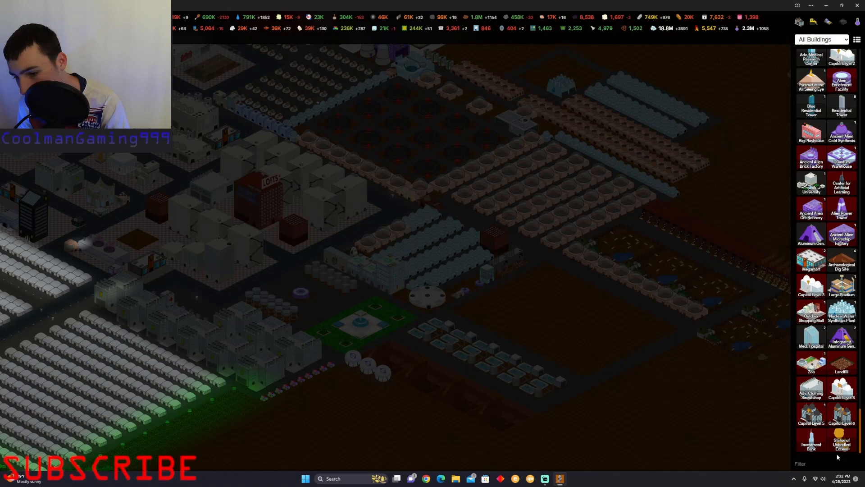
mouse_move(810, 442)
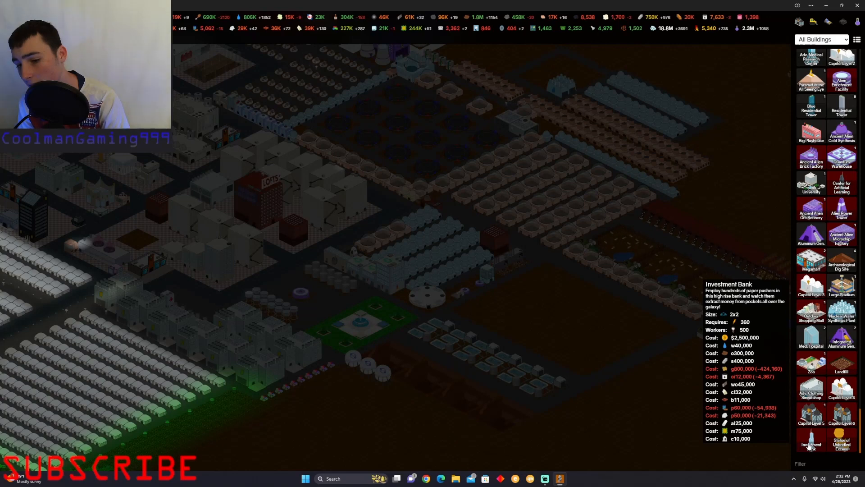
mouse_move(811, 315)
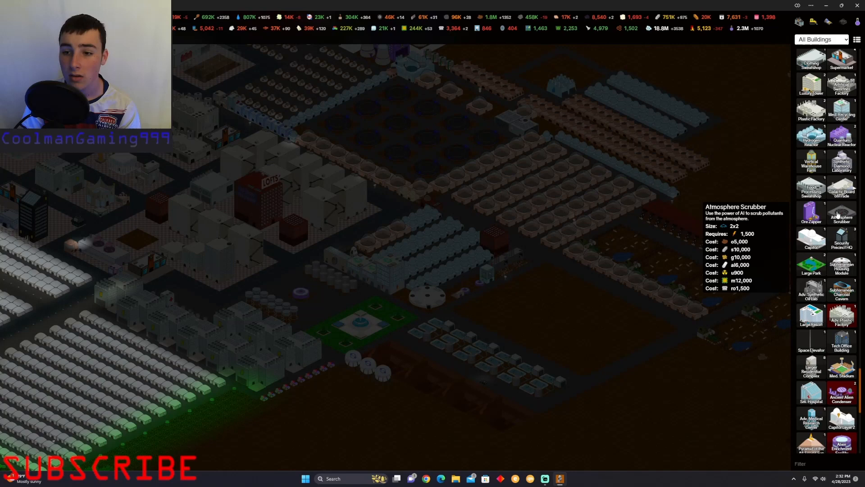
left_click(842, 212)
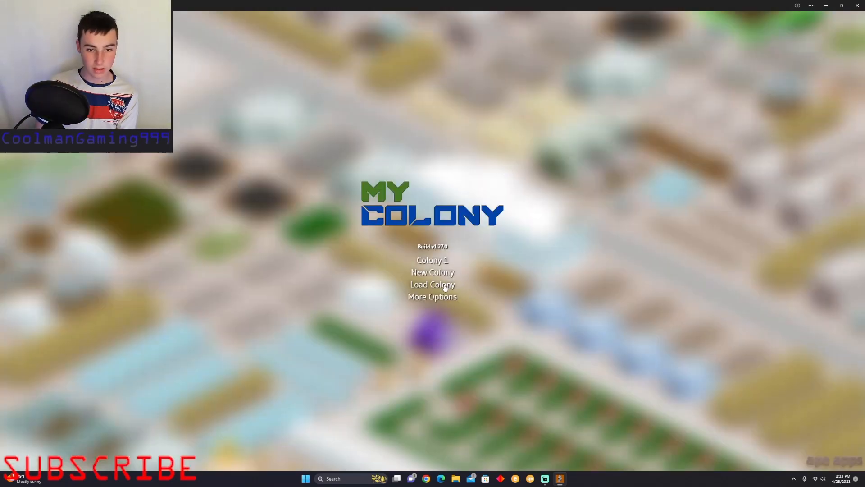
- Choose New Colony from the main menu to bring up the New Game options
left_click(433, 273)
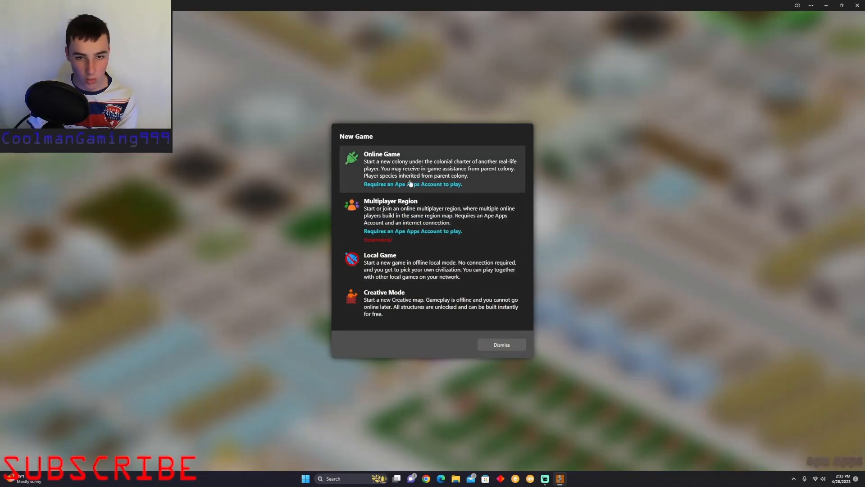
mouse_move(423, 255)
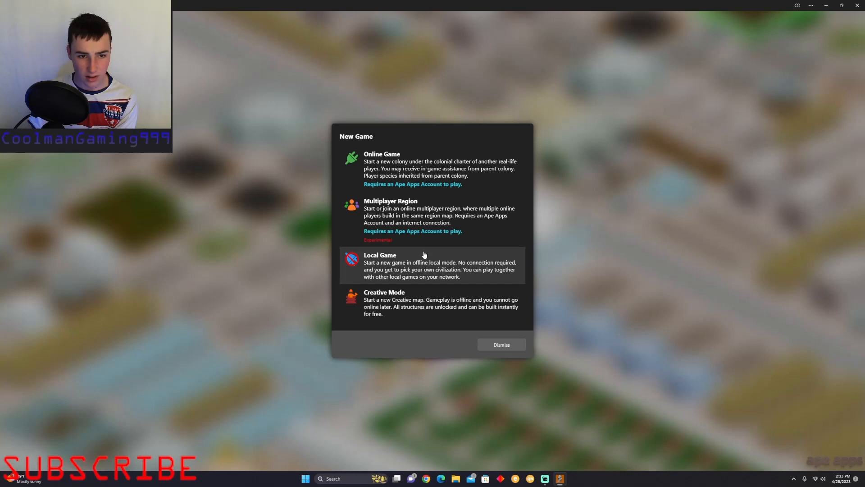
mouse_move(427, 245)
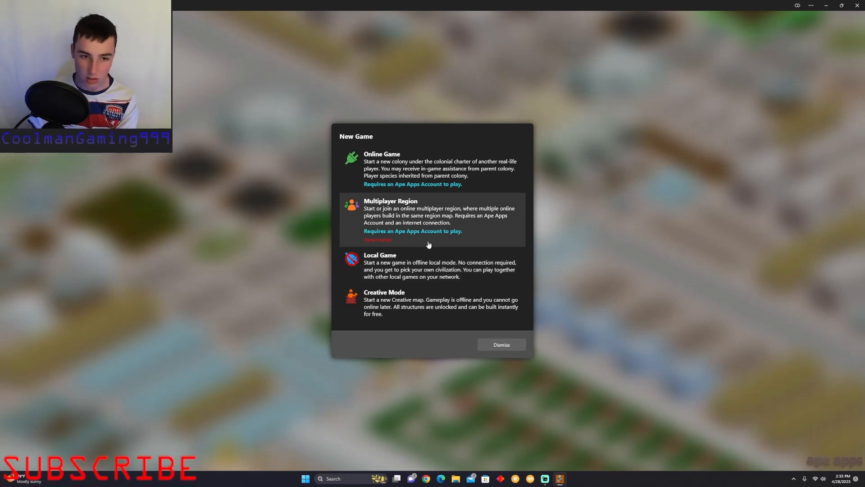
mouse_move(423, 247)
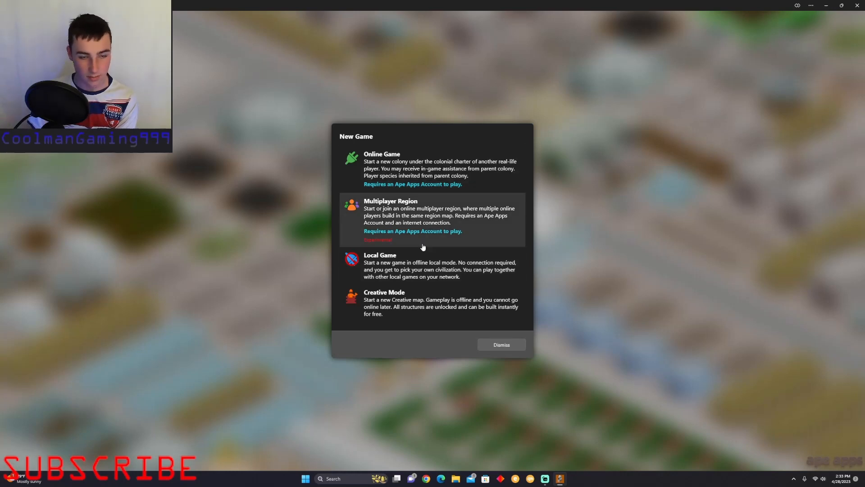
mouse_move(396, 306)
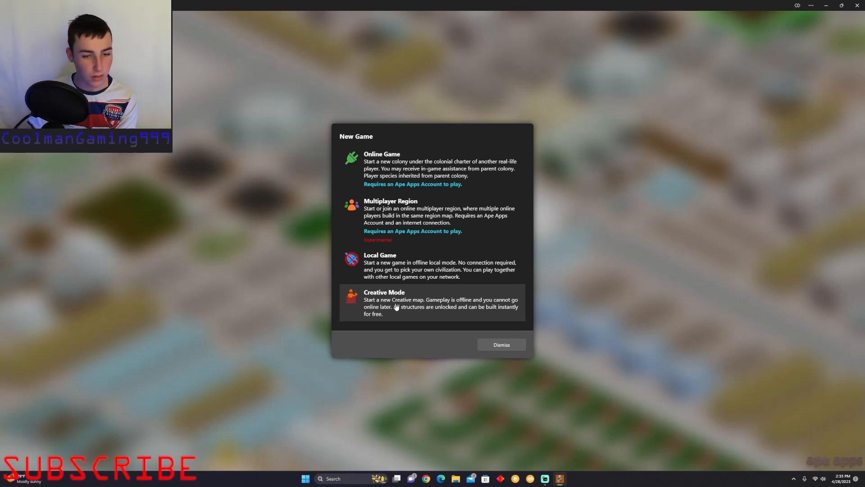
mouse_move(390, 304)
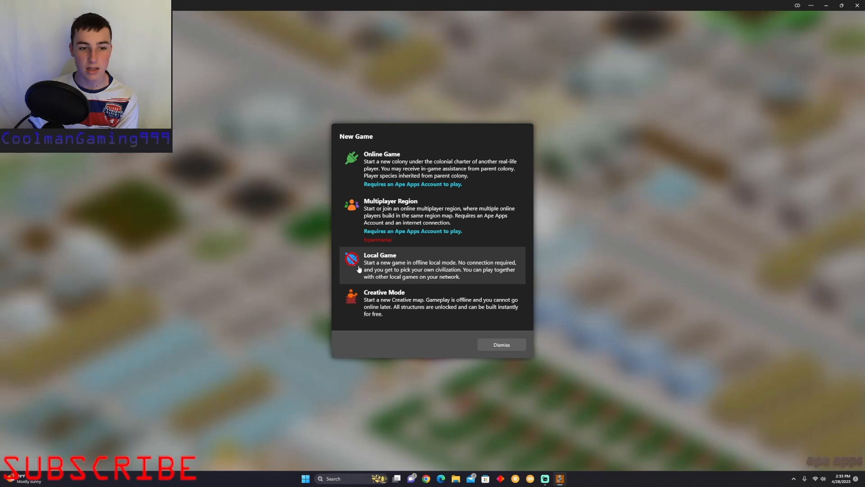
- Start an offline Local Game with the Alpha Draconians as the civilization
left_click(379, 265)
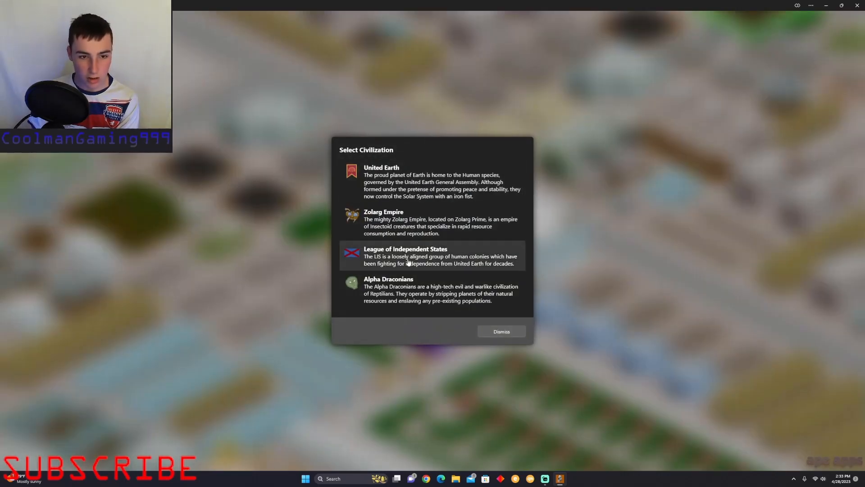
mouse_move(411, 226)
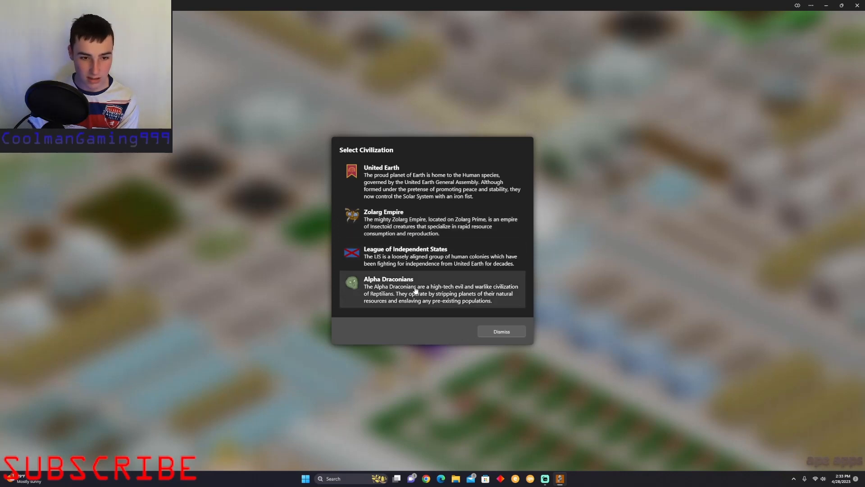
mouse_move(491, 302)
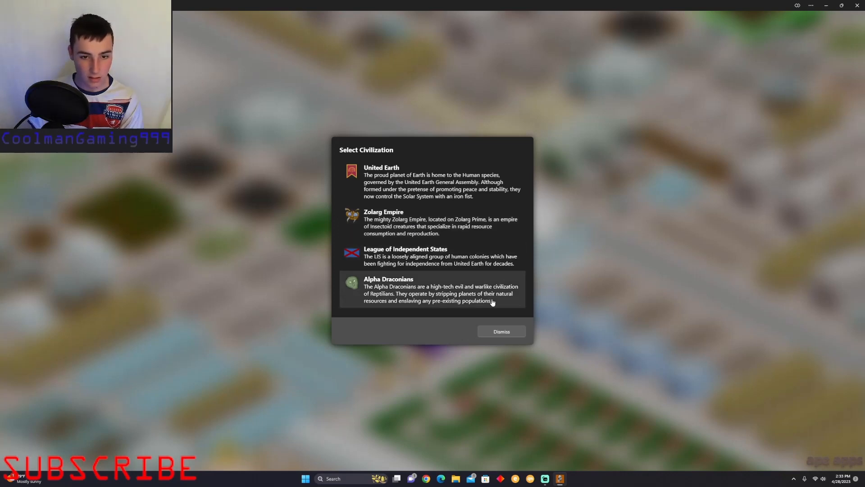
left_click(388, 279)
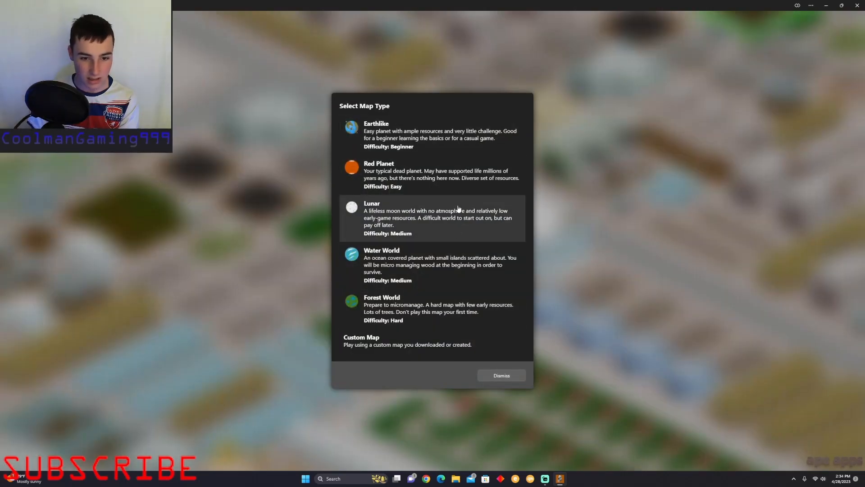
mouse_move(416, 183)
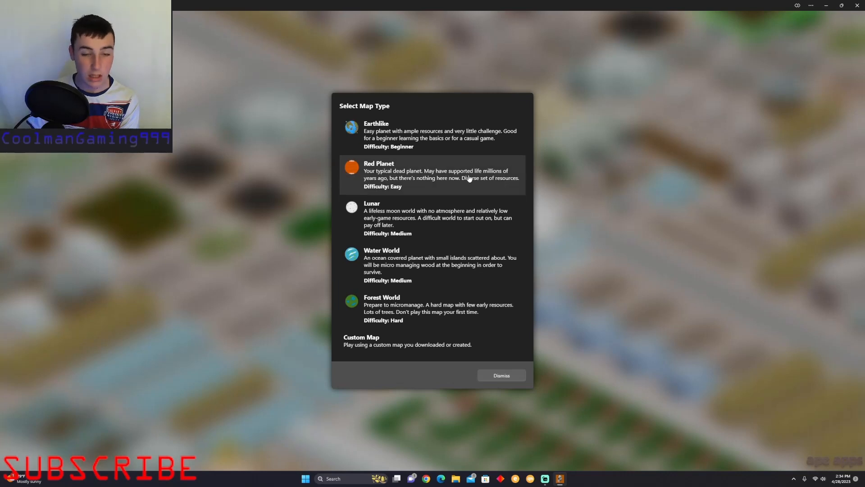
mouse_move(421, 183)
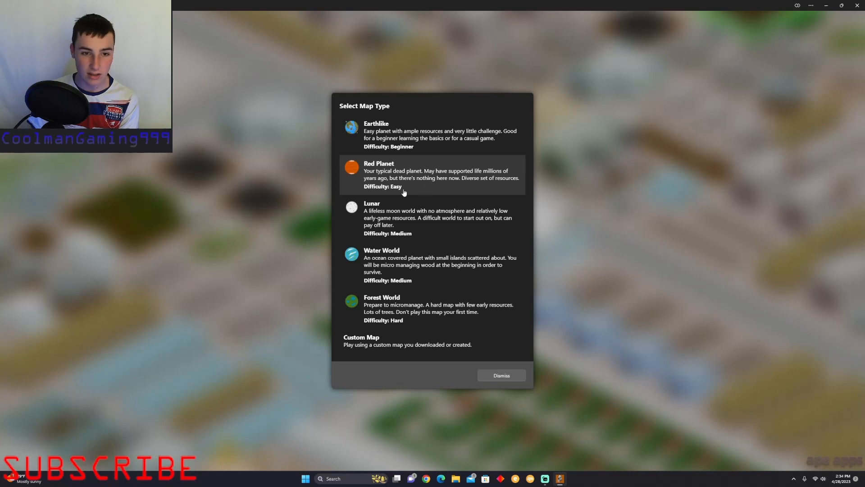
mouse_move(385, 197)
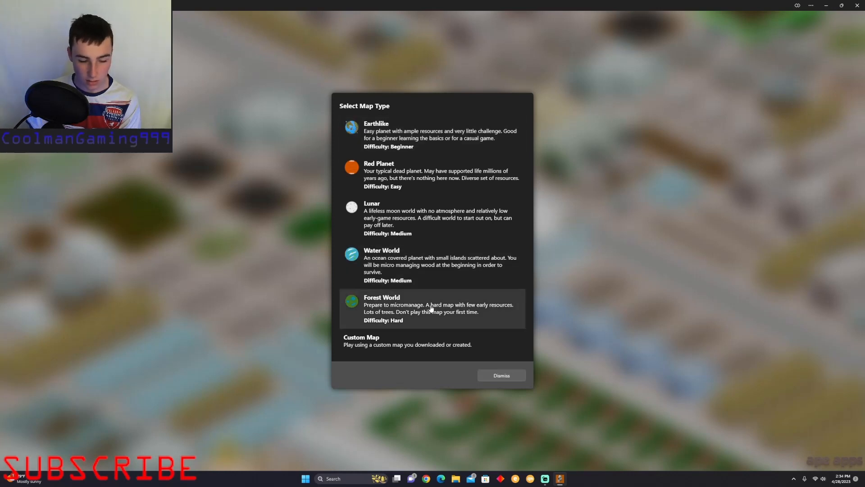
mouse_move(358, 267)
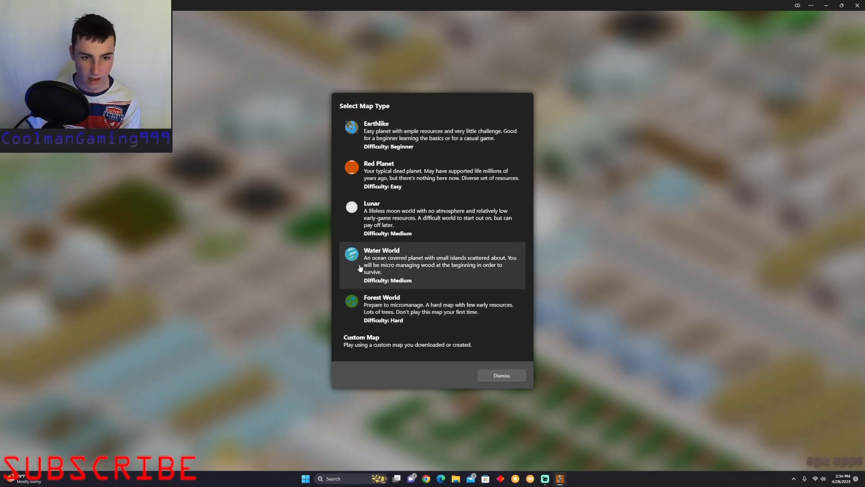
mouse_move(440, 273)
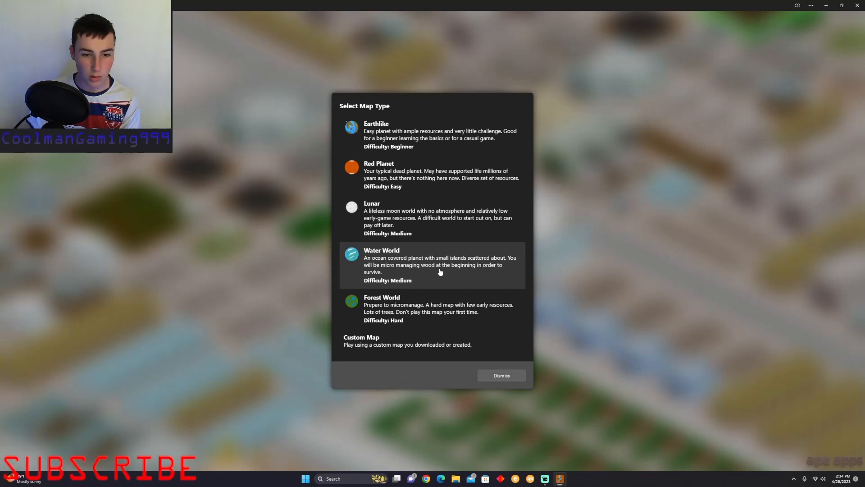
mouse_move(421, 279)
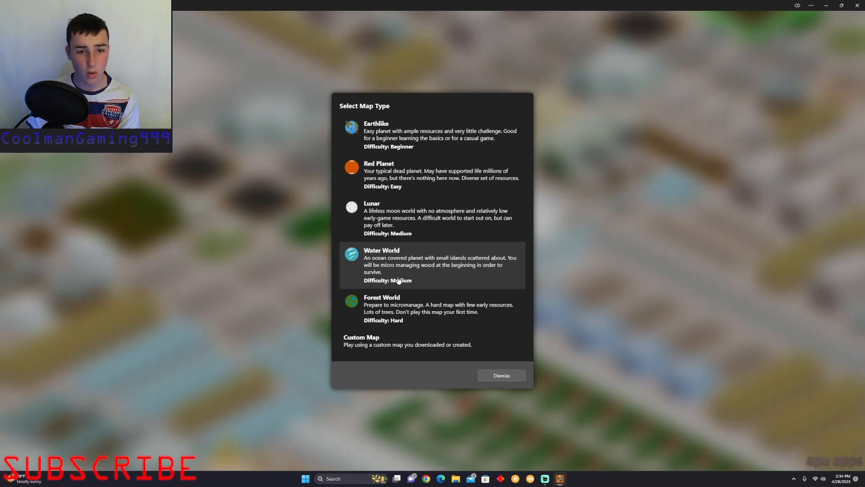
mouse_move(395, 280)
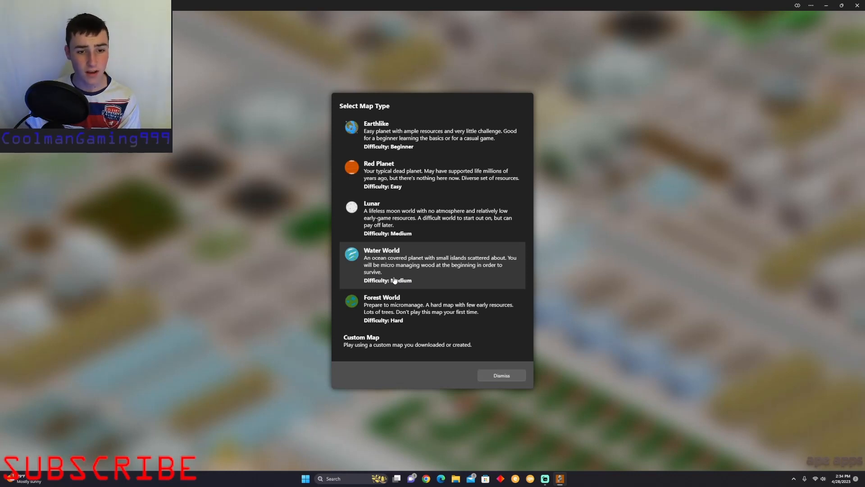
mouse_move(393, 280)
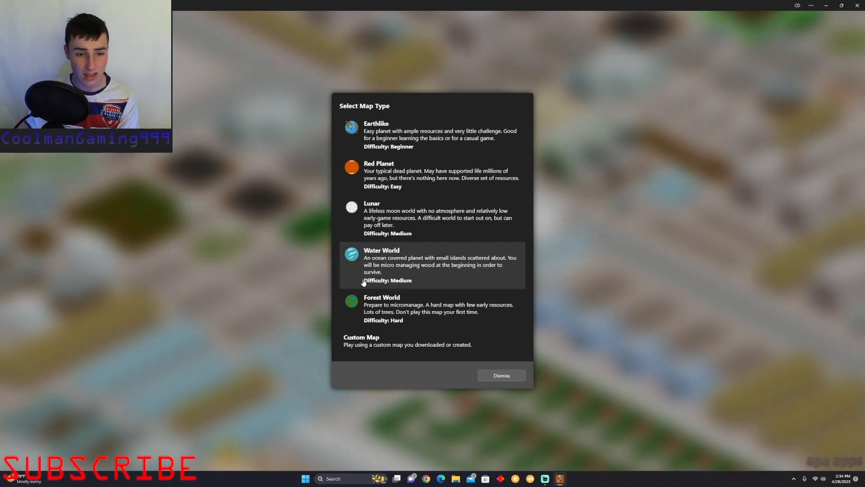
mouse_move(393, 274)
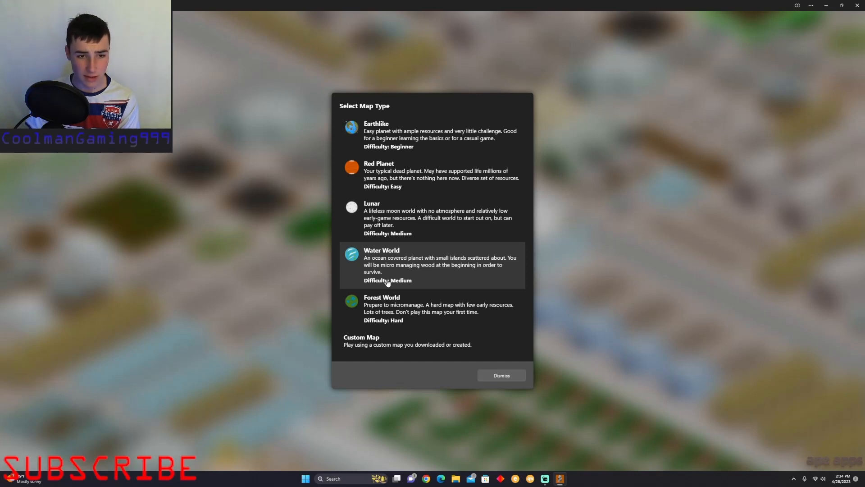
mouse_move(416, 230)
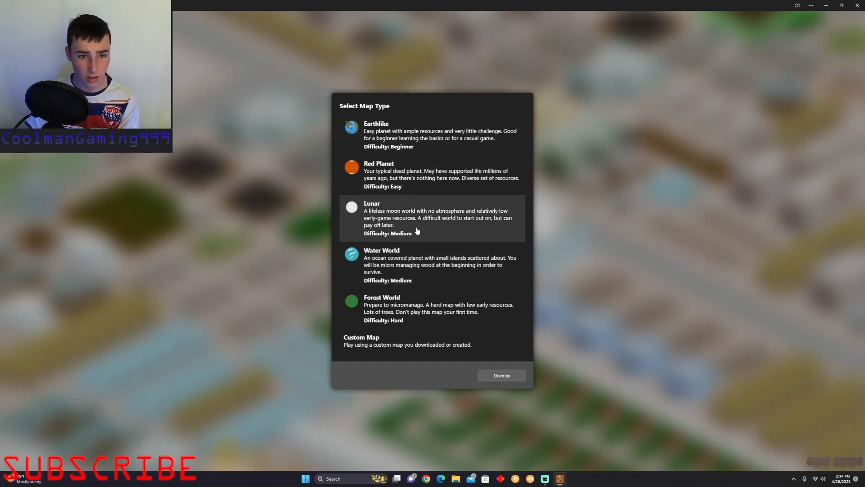
mouse_move(452, 222)
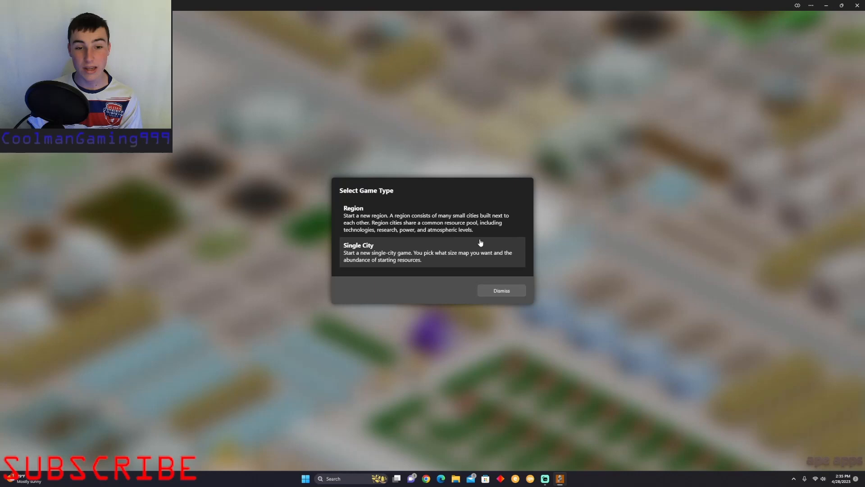
mouse_move(468, 244)
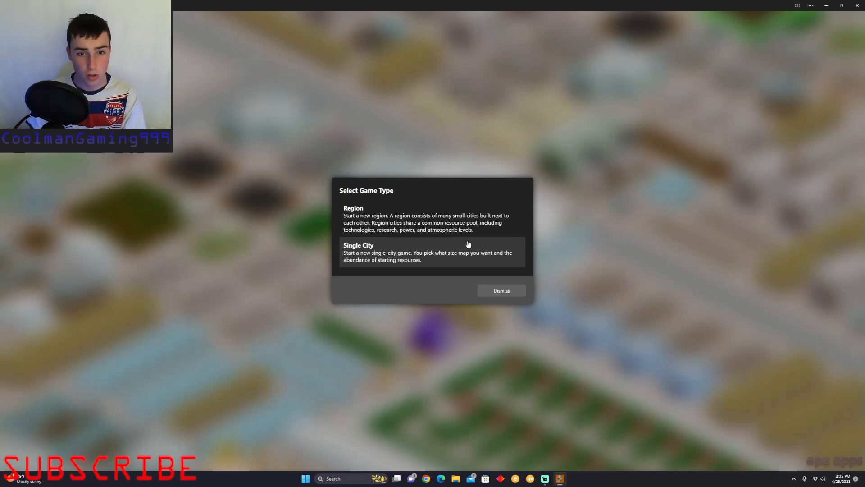
mouse_move(463, 244)
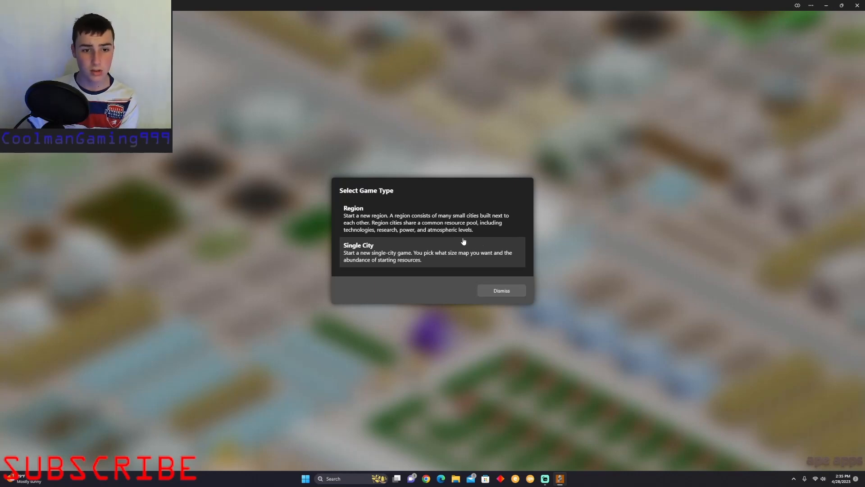
mouse_move(419, 221)
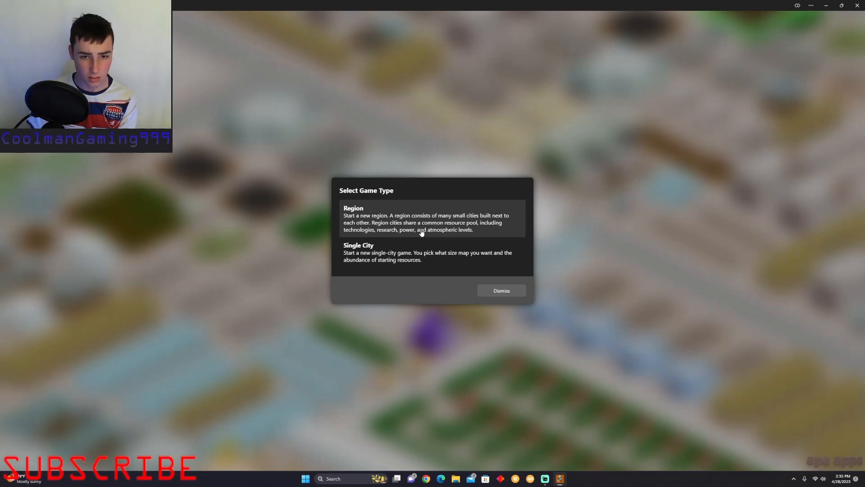
mouse_move(392, 232)
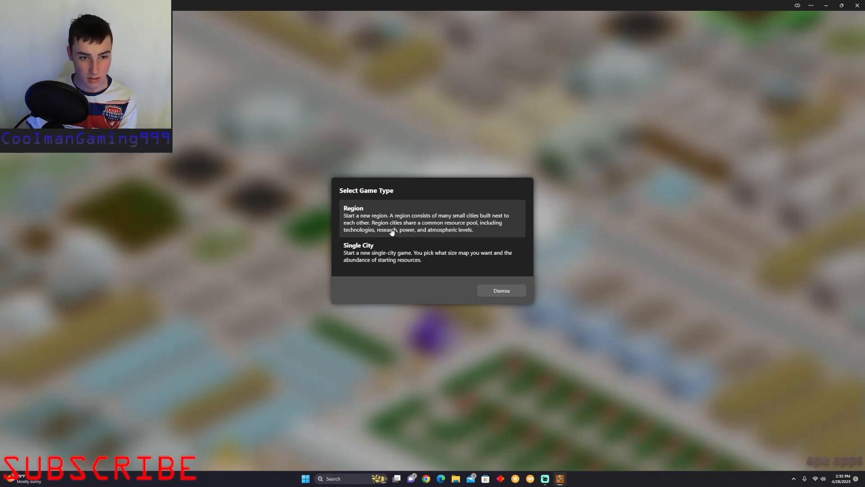
mouse_move(447, 263)
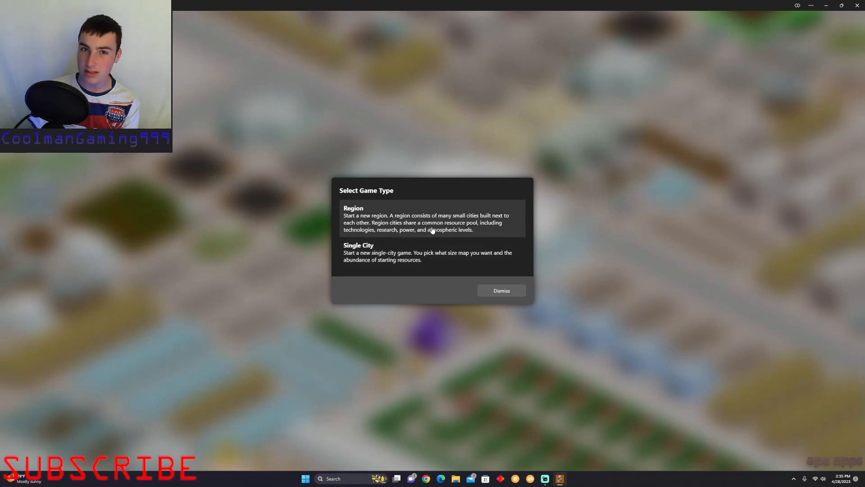
mouse_move(429, 244)
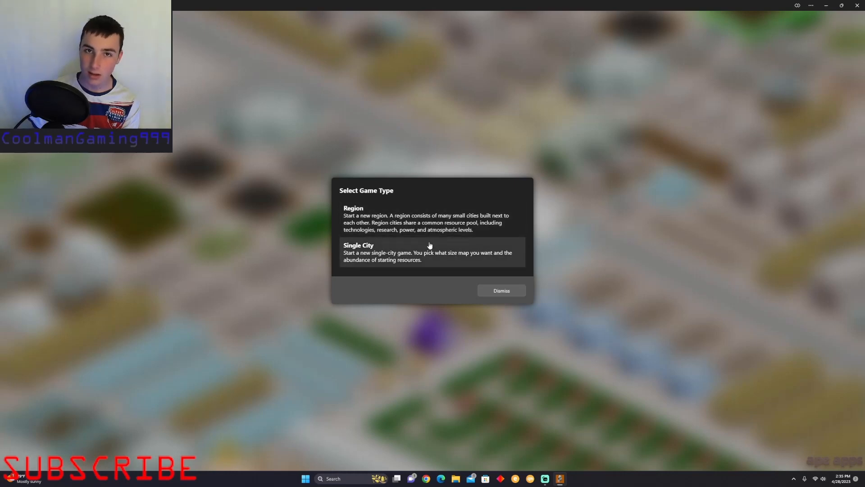
mouse_move(422, 252)
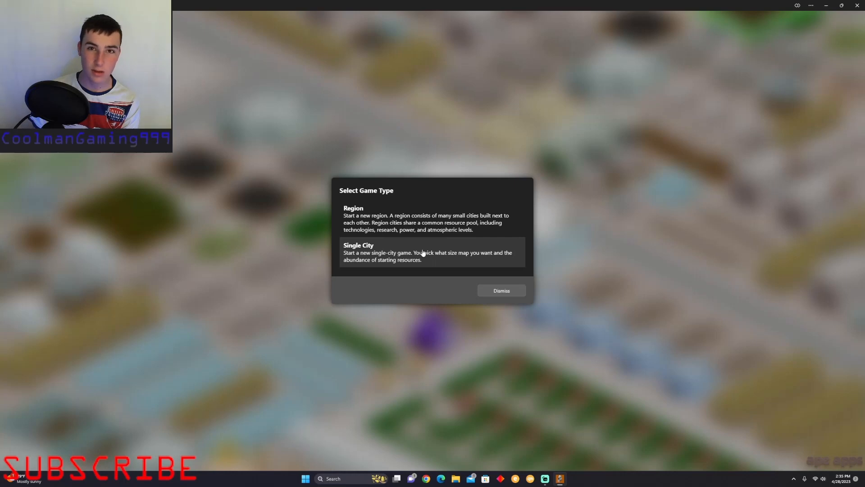
mouse_move(421, 264)
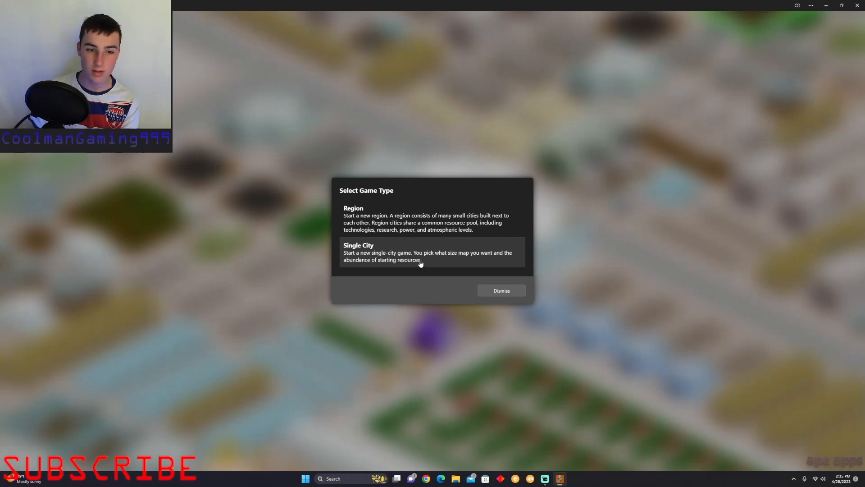
- Choose Single City as the game type
left_click(359, 245)
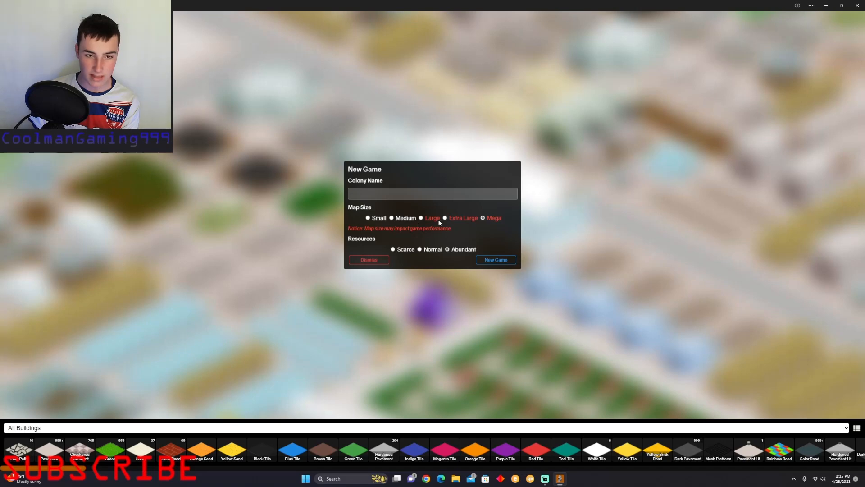
- Name the colony coolony, keep Abundant resources, start the game and accept the Large Map Warning
left_click(445, 217)
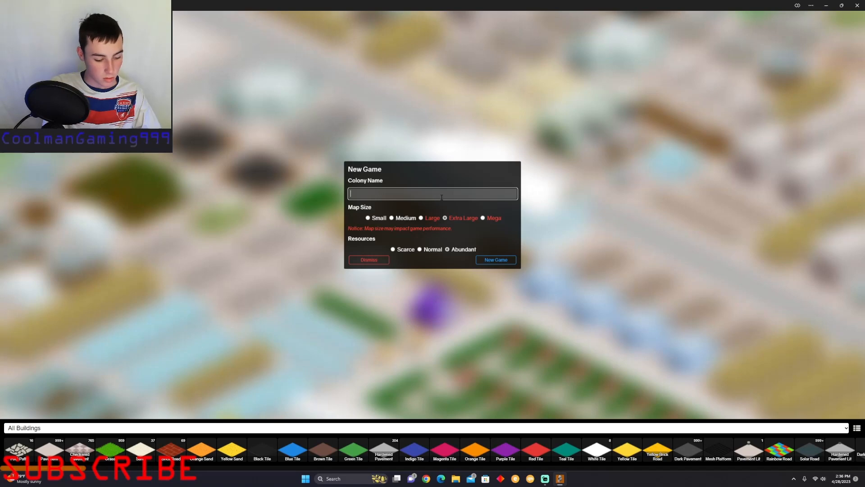
type("coolony")
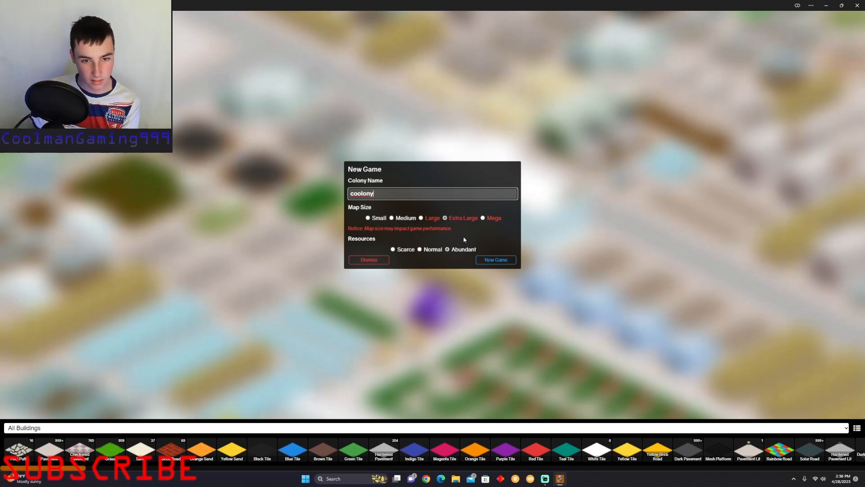
mouse_move(461, 222)
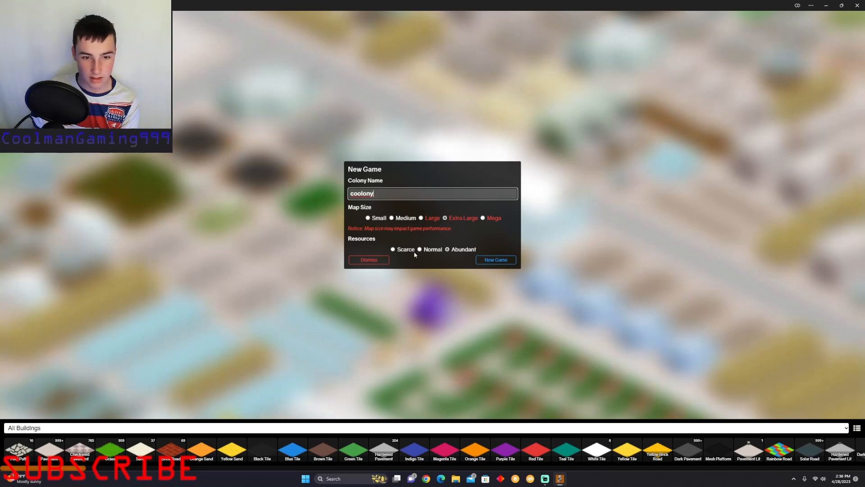
left_click(393, 249)
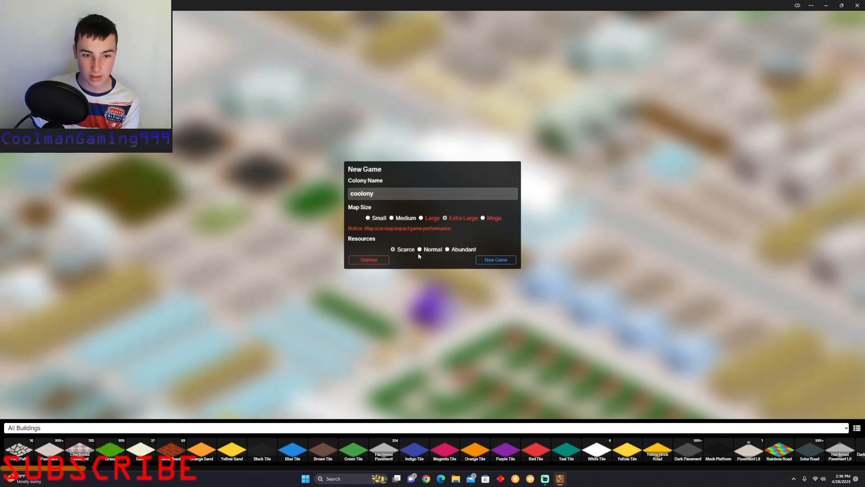
left_click(447, 249)
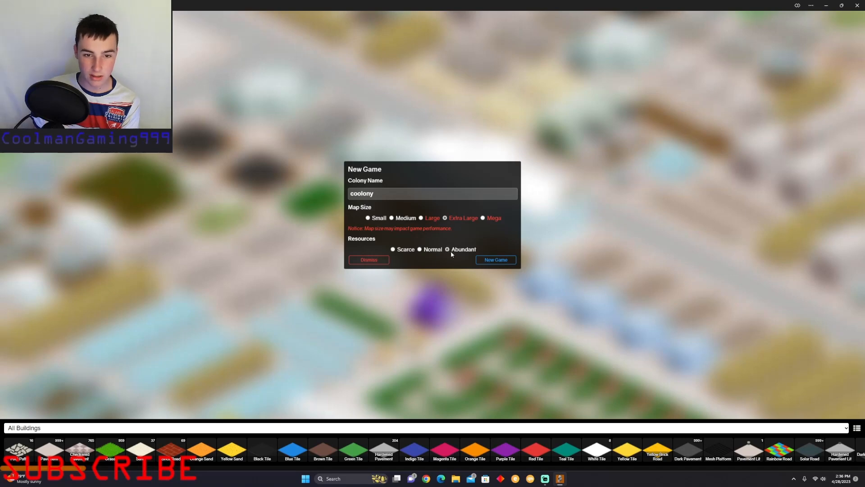
left_click(495, 259)
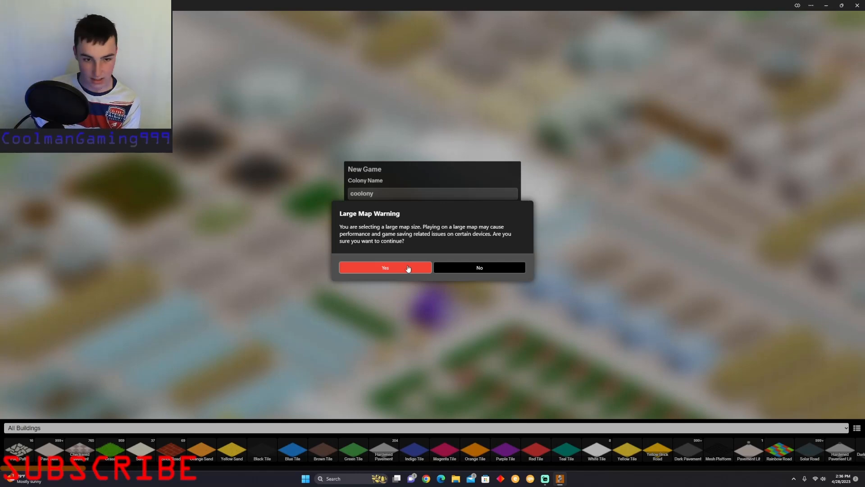
left_click(385, 267)
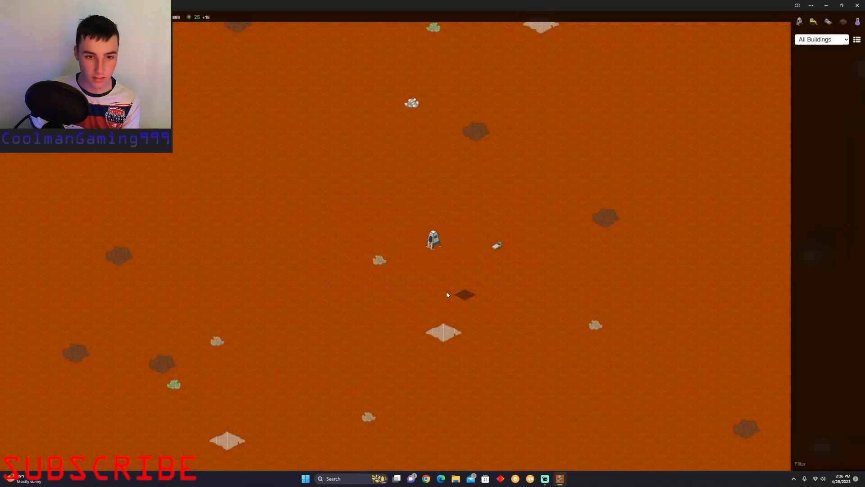
scroll("down", 3)
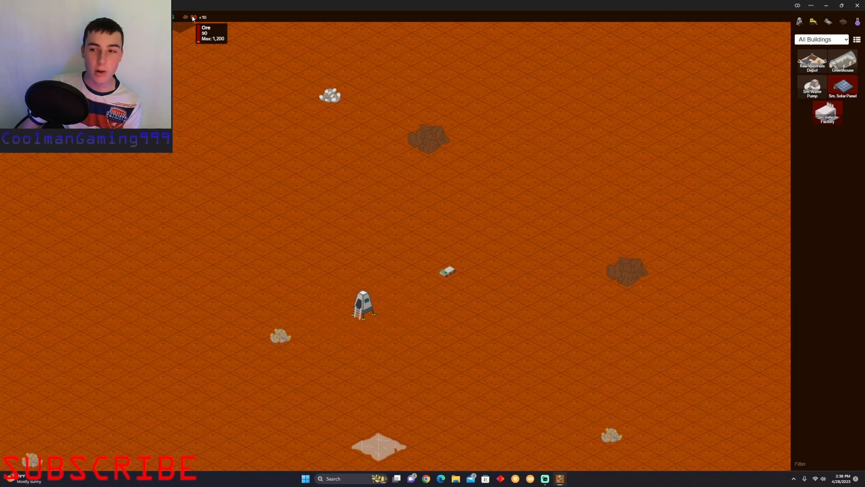
mouse_move(843, 60)
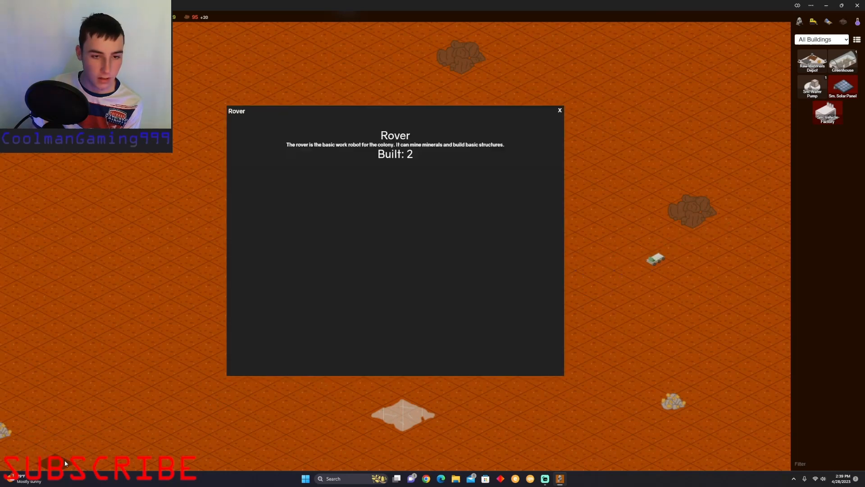
- Dismiss the Rover details and place a third structure on open ground near the lander
left_click(558, 110)
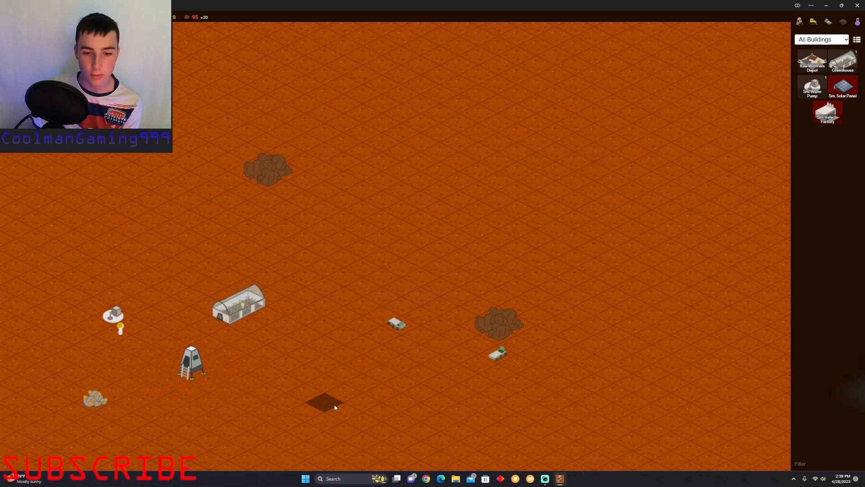
left_click(298, 317)
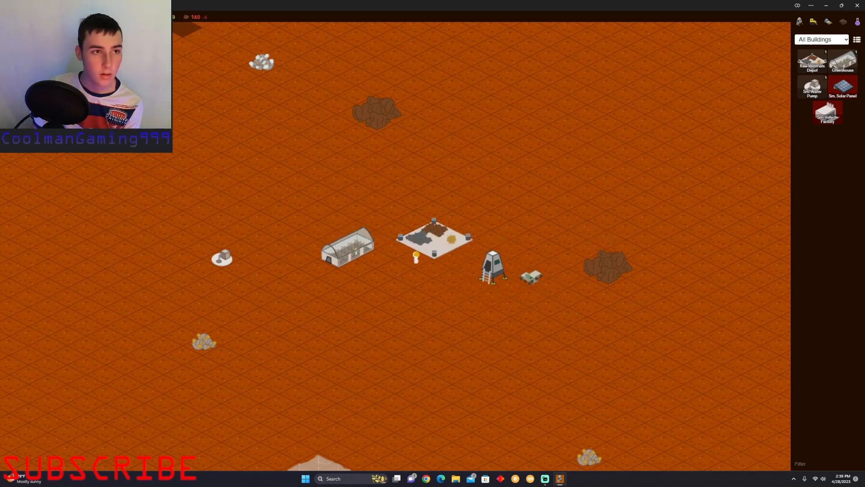
- Place a Raw Materials Depot on the map between the greenhouse and the lander
left_click(434, 237)
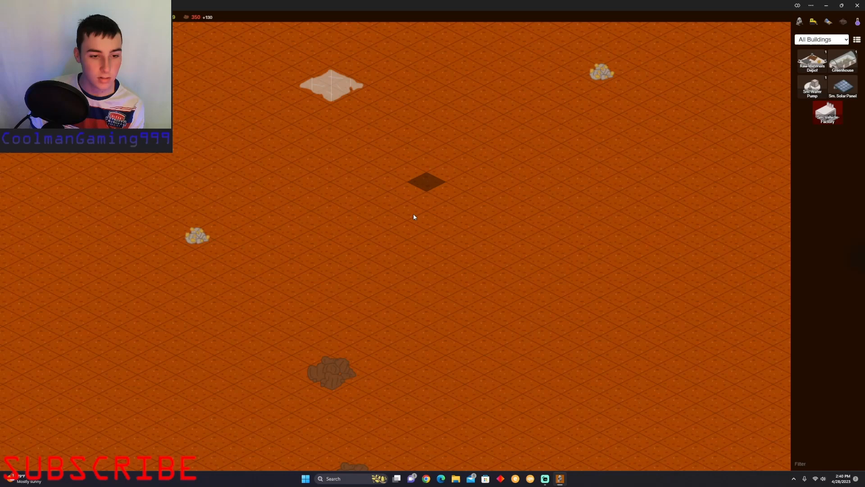
left_click(198, 236)
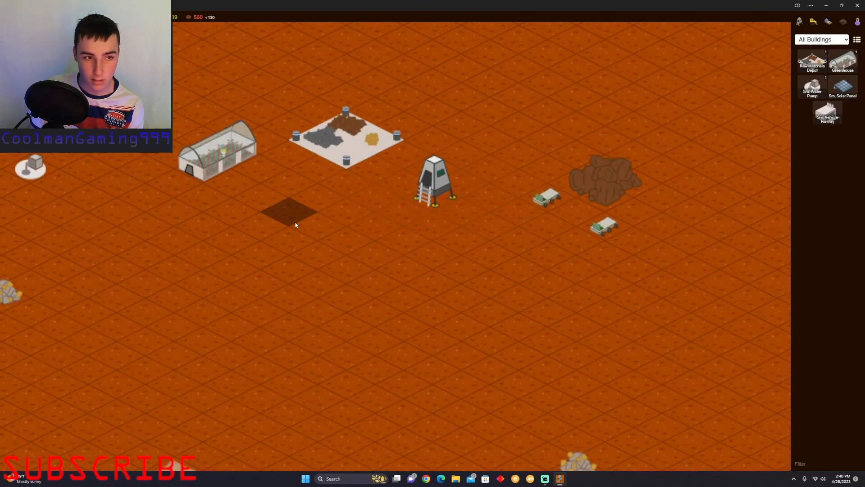
- Place a Small Vehicle Factory and a solar panel west of the greenhouse, then reject the Payroll bill
left_click_drag(296, 224, 466, 283)
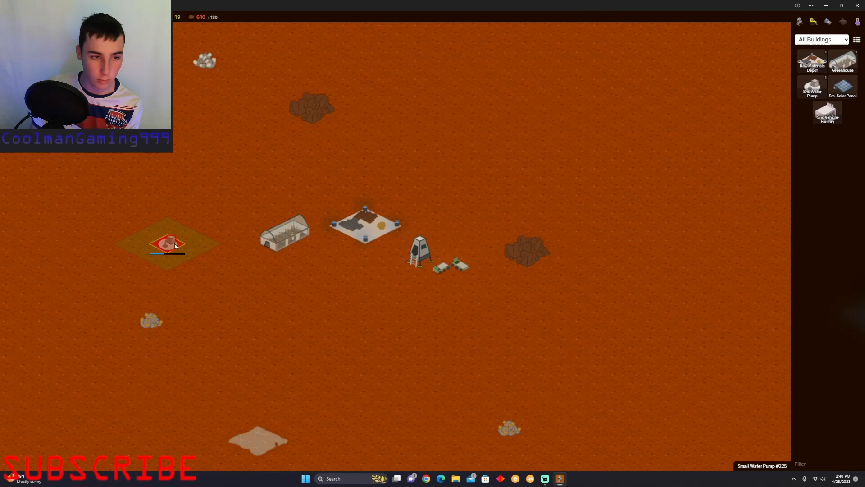
left_click_drag(166, 245, 292, 270)
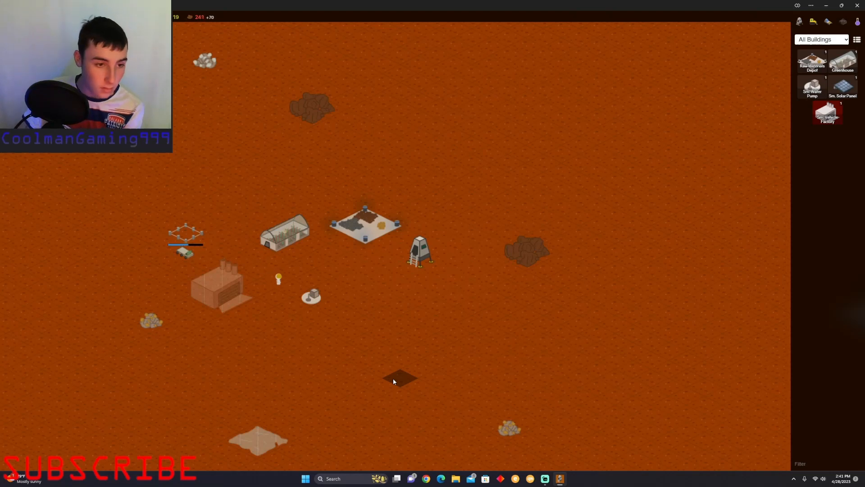
left_click(223, 301)
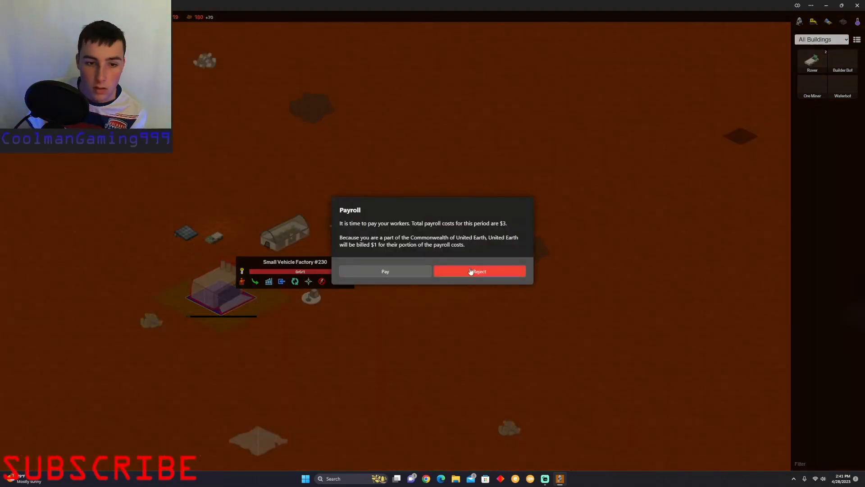
left_click(385, 271)
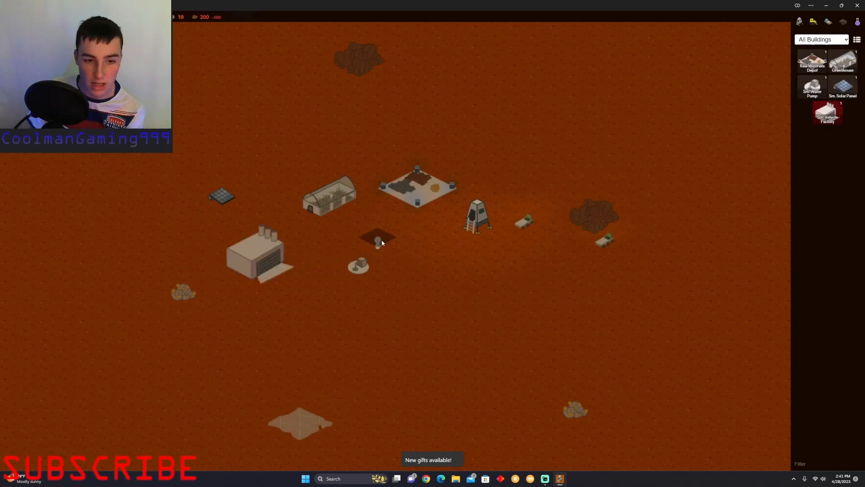
left_click(378, 240)
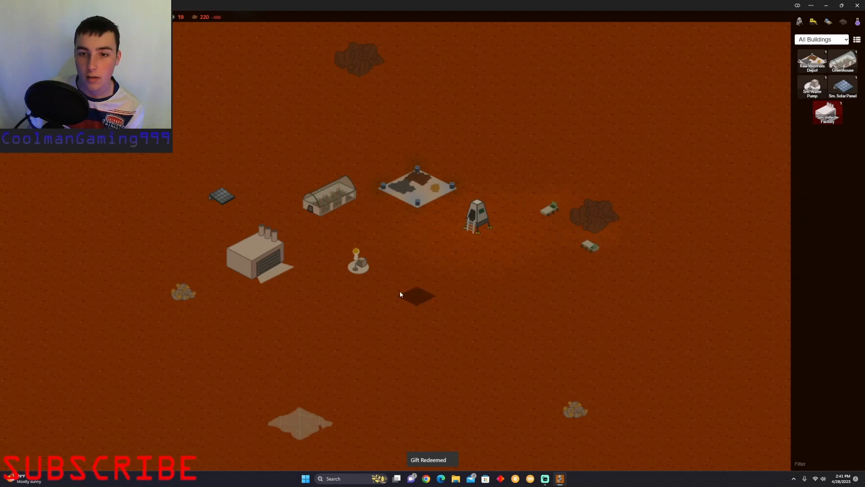
- Select the Small Vehicle Factory to show its Rover and Builder Bot build options
left_click(259, 251)
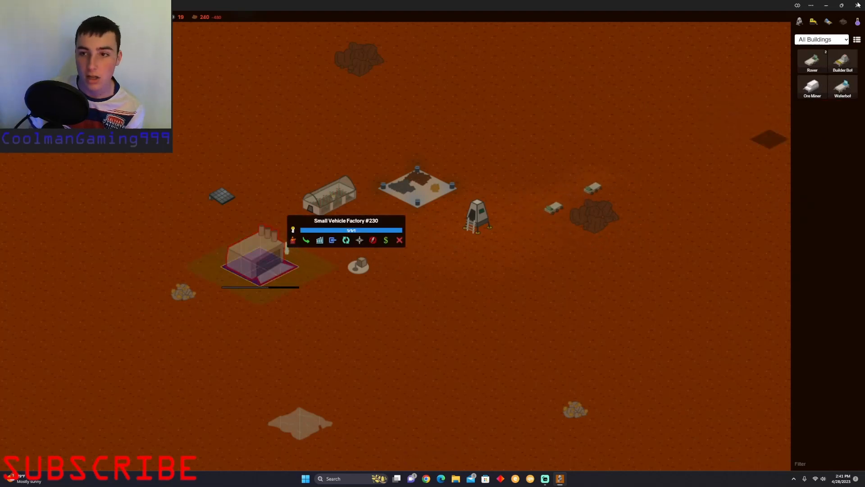
mouse_move(812, 89)
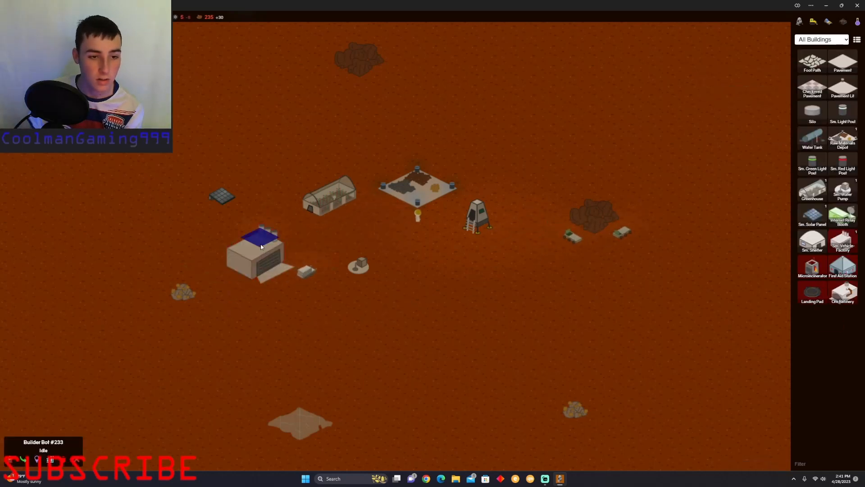
mouse_move(843, 267)
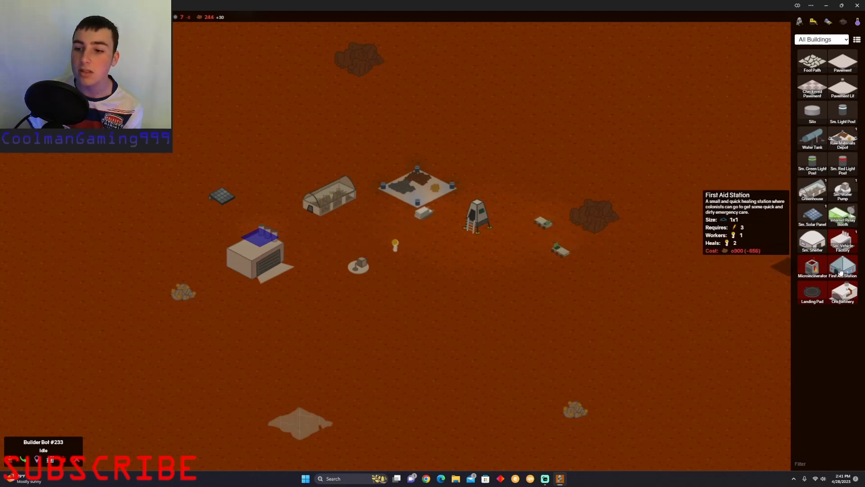
mouse_move(812, 241)
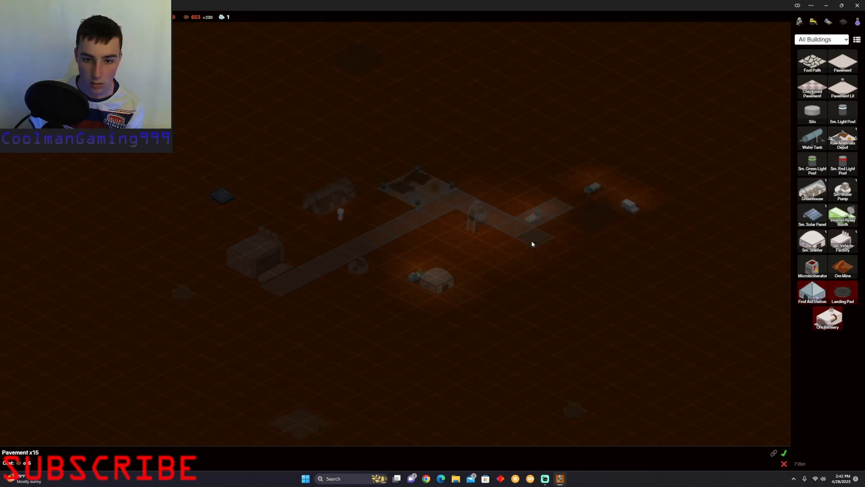
- Lay the planned pavement road linking the lander area to the colony buildings
left_click(513, 249)
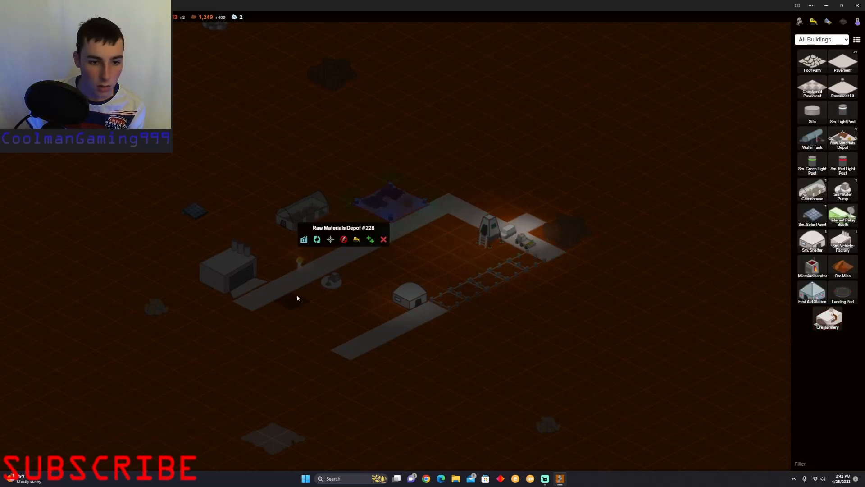
- Dismiss the Raw Materials Depot panel and choose the next structure from the build list
left_click(301, 210)
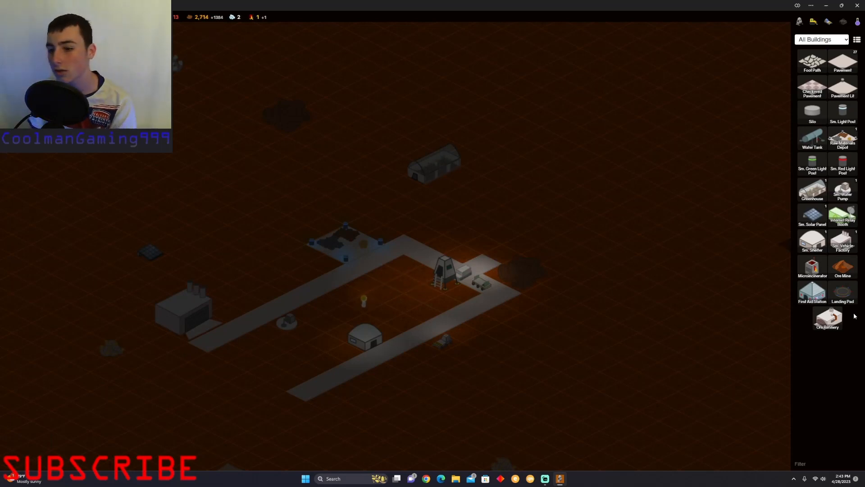
left_click(843, 289)
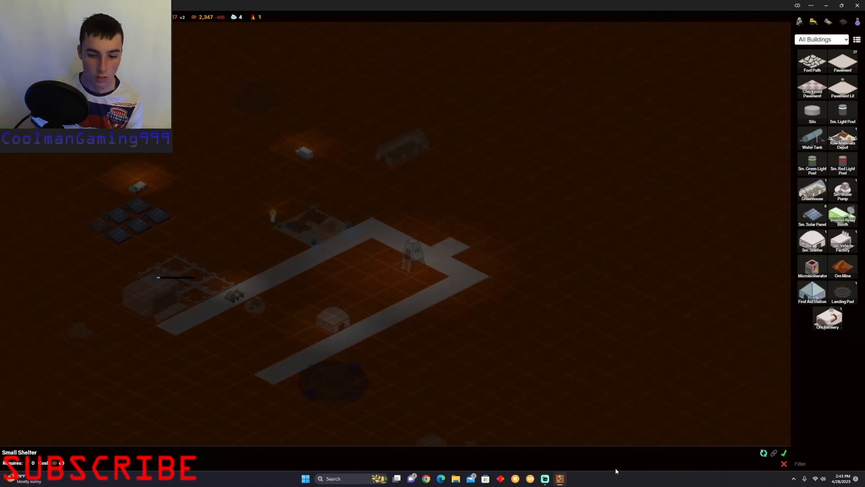
mouse_move(842, 267)
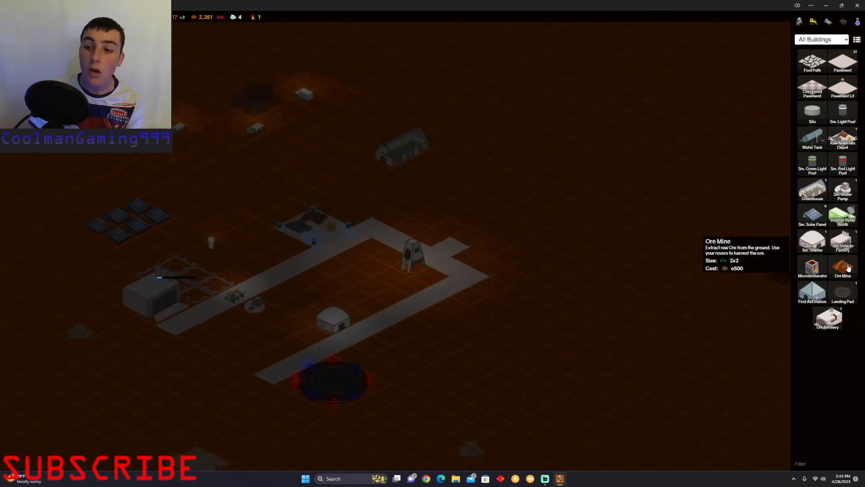
- Choose an Ore Mine and place it near the road junction beside the lander
left_click(842, 267)
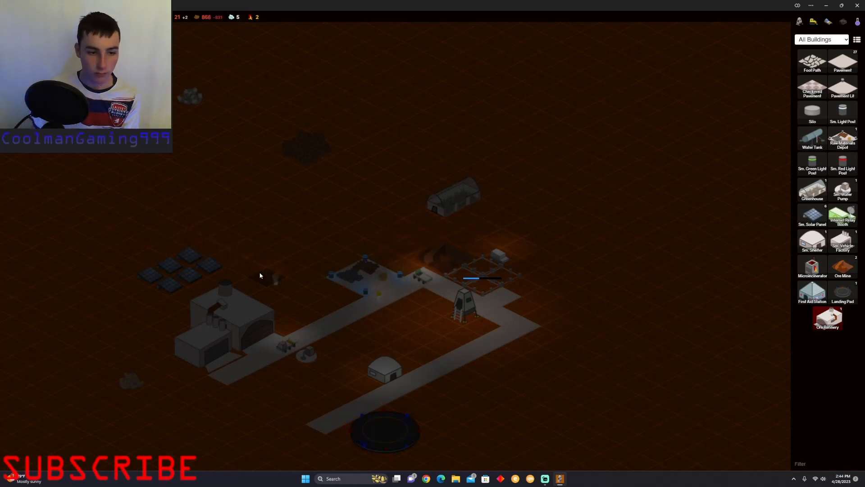
left_click(232, 320)
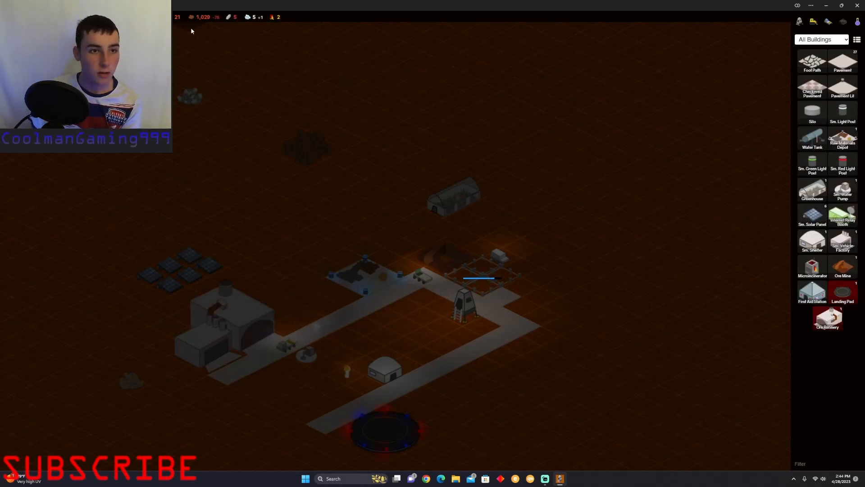
mouse_move(812, 291)
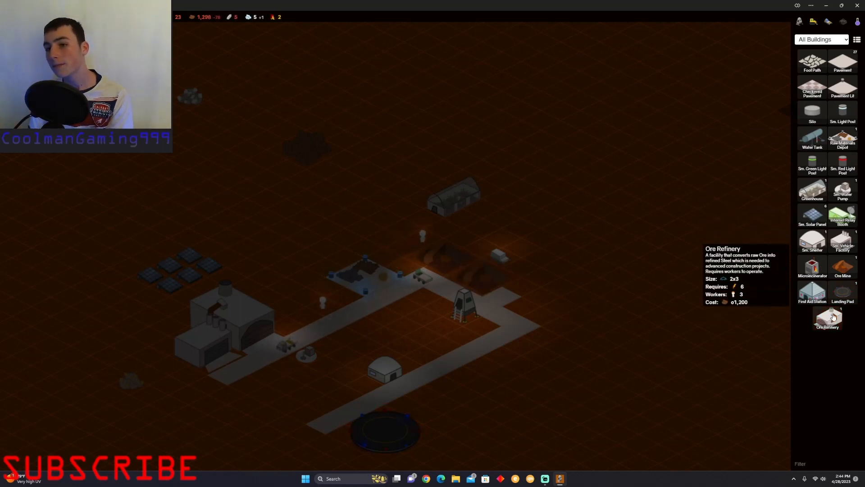
mouse_move(843, 137)
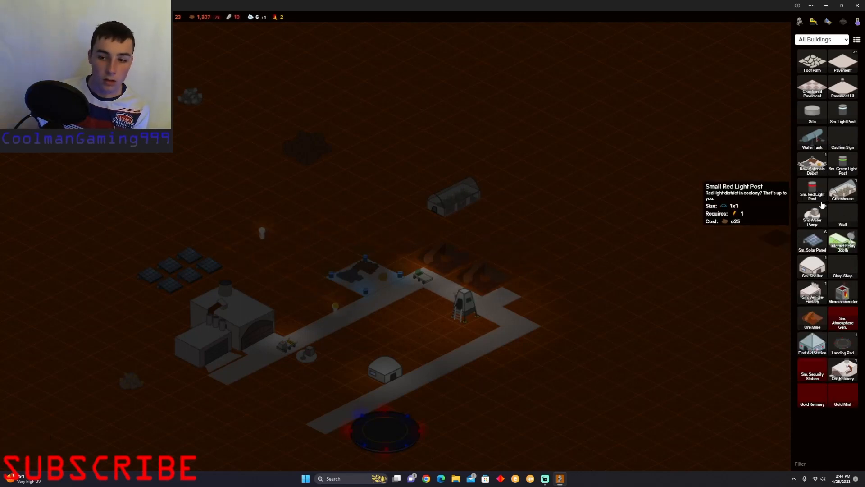
- Select the Small Vehicle Factory to show its rover build options
left_click(812, 319)
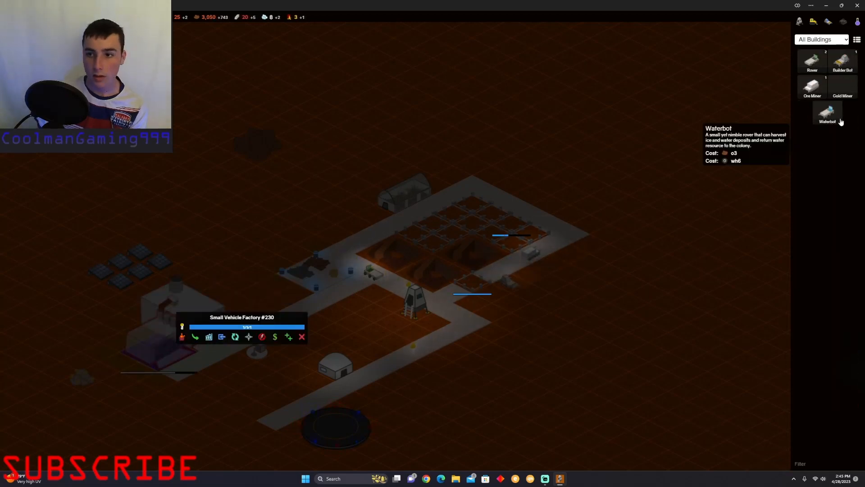
mouse_move(842, 88)
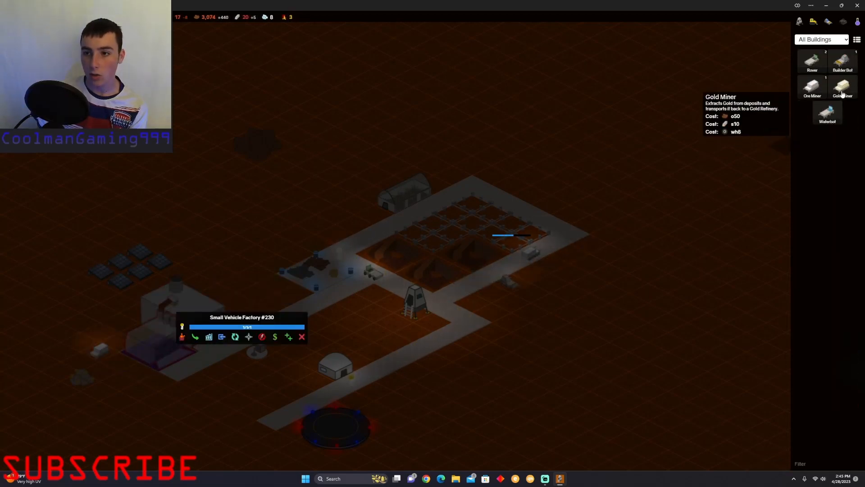
mouse_move(842, 61)
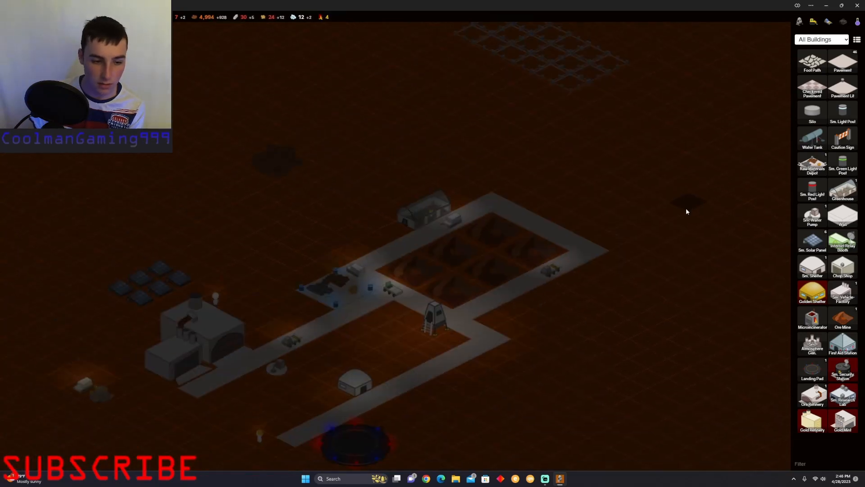
- Extend the pavement road northeast and pay the workers in the Payroll dialog
left_click(216, 309)
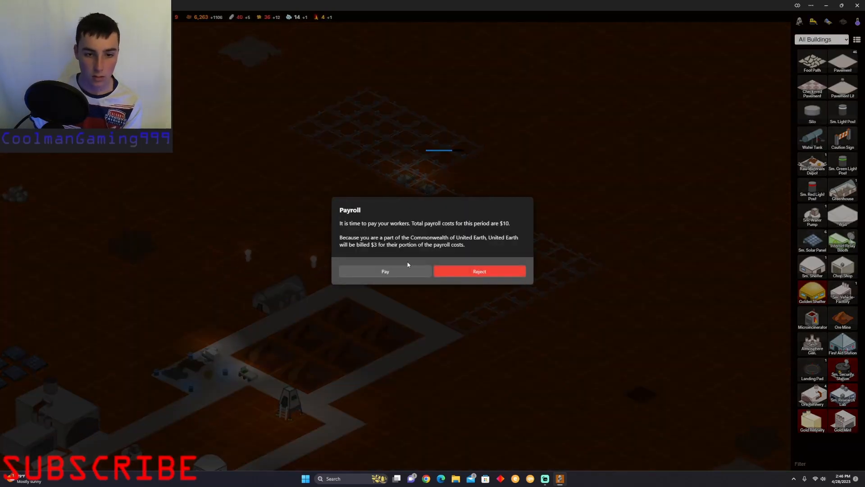
left_click(385, 271)
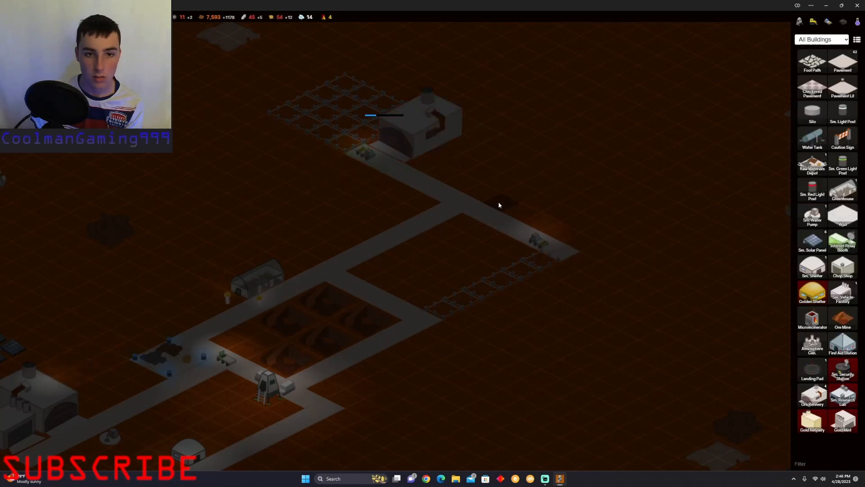
- Browse the building list for items like Small Research Lab and Golden Shelter
left_click(39, 398)
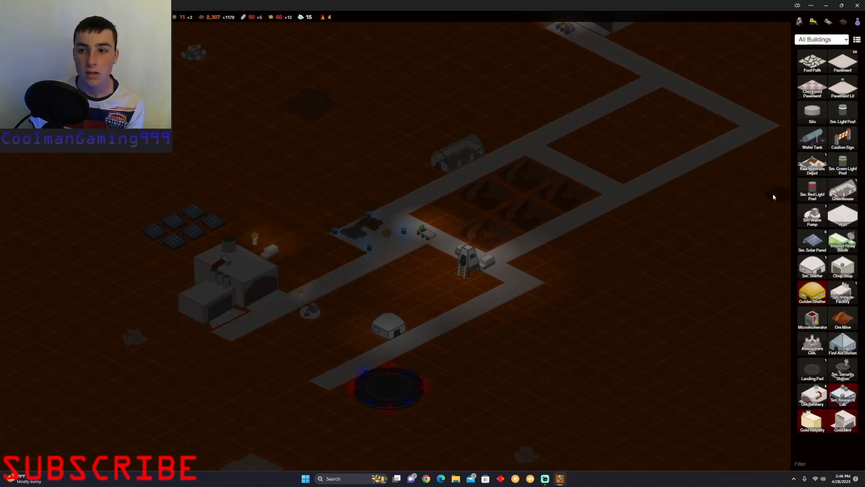
mouse_move(842, 320)
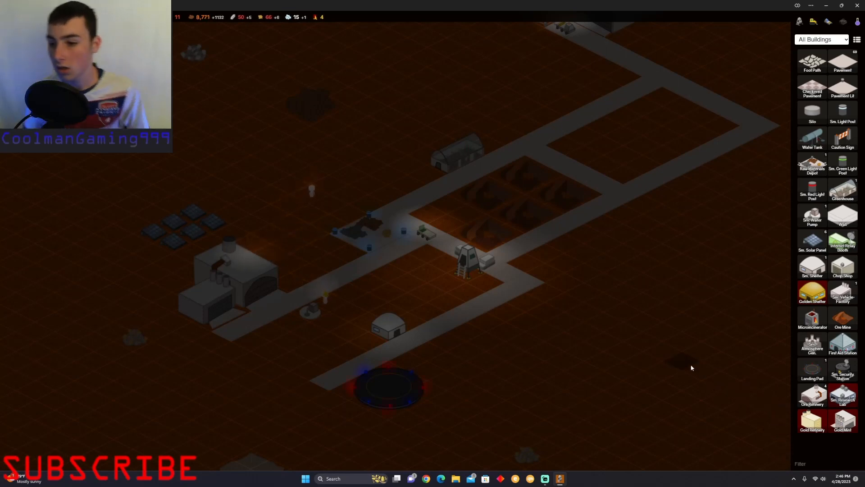
mouse_move(812, 241)
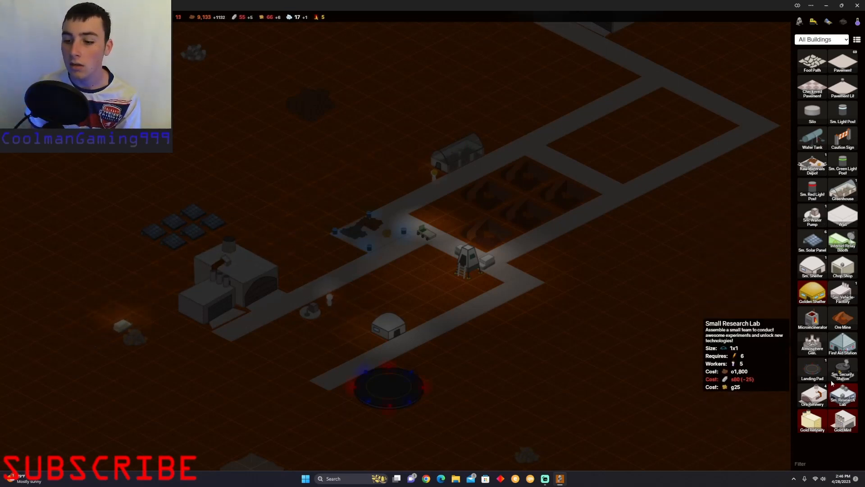
mouse_move(843, 343)
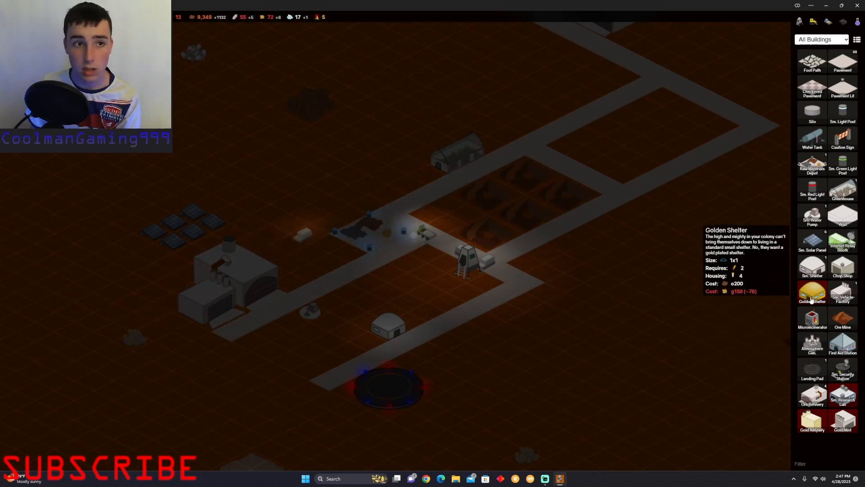
mouse_move(812, 267)
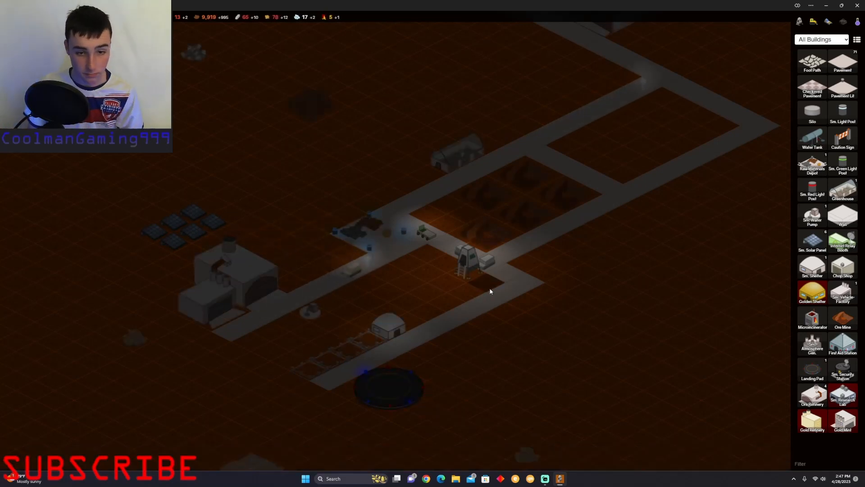
mouse_move(843, 342)
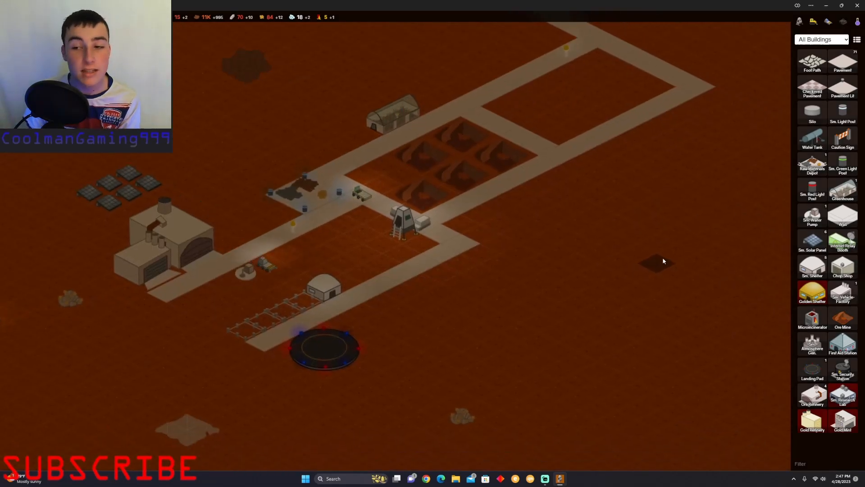
- Place a second Sm. Shelter dome beside the existing shelter near the landing pad
left_click(303, 196)
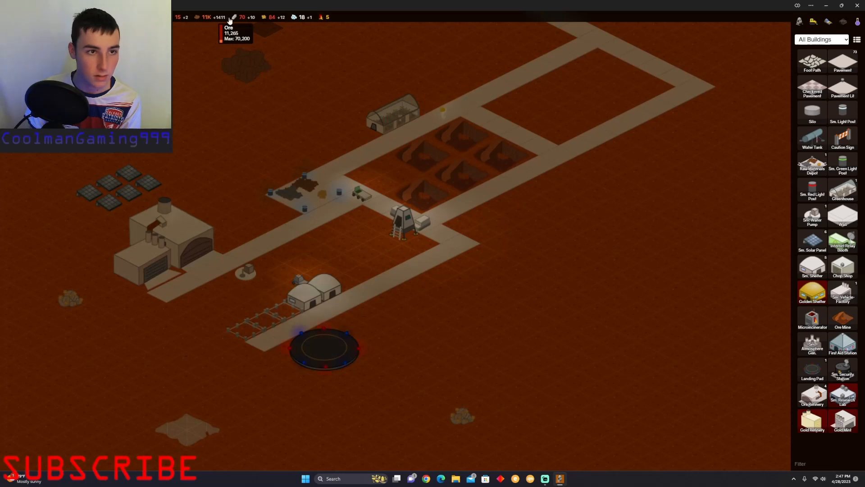
mouse_move(264, 17)
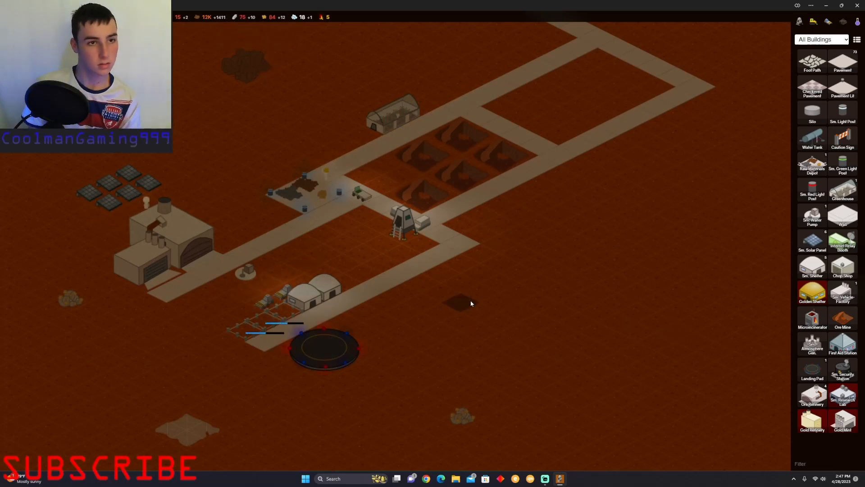
mouse_move(842, 395)
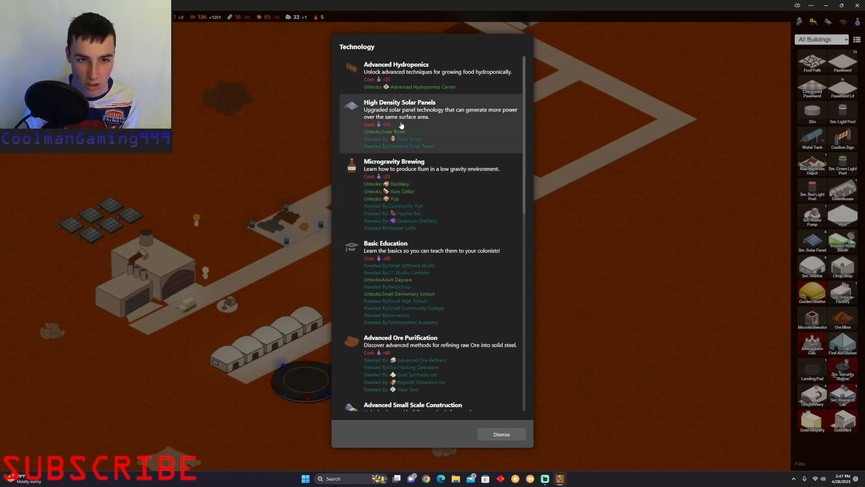
mouse_move(683, 63)
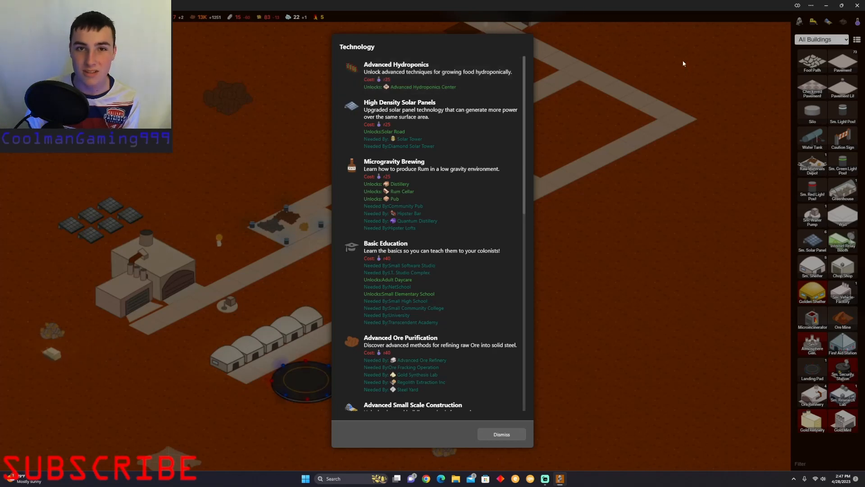
- Dismiss the Technology overview to return to the colony map
left_click(500, 435)
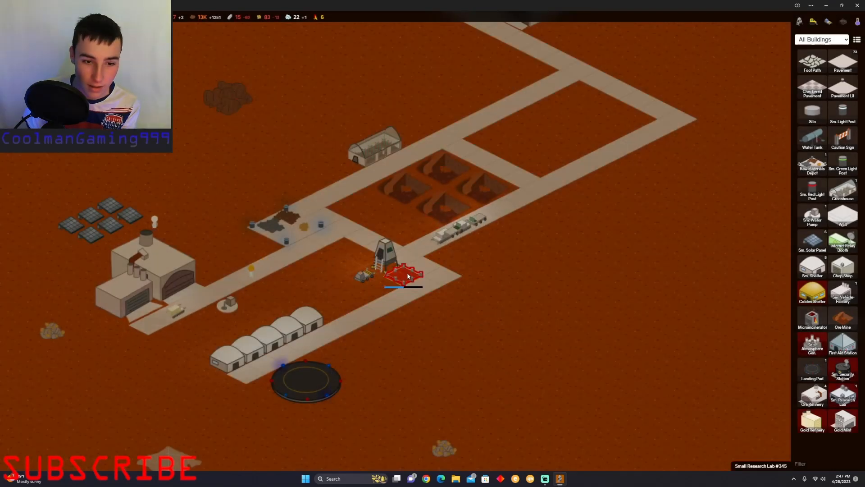